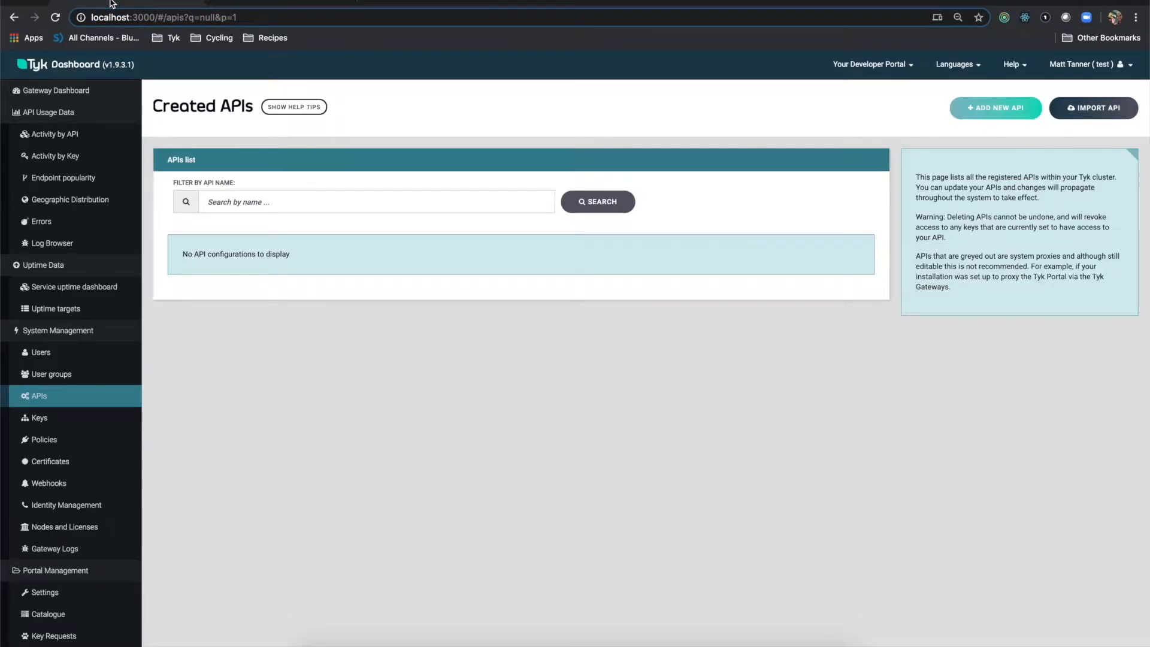
pyautogui.moveTo(418, 366)
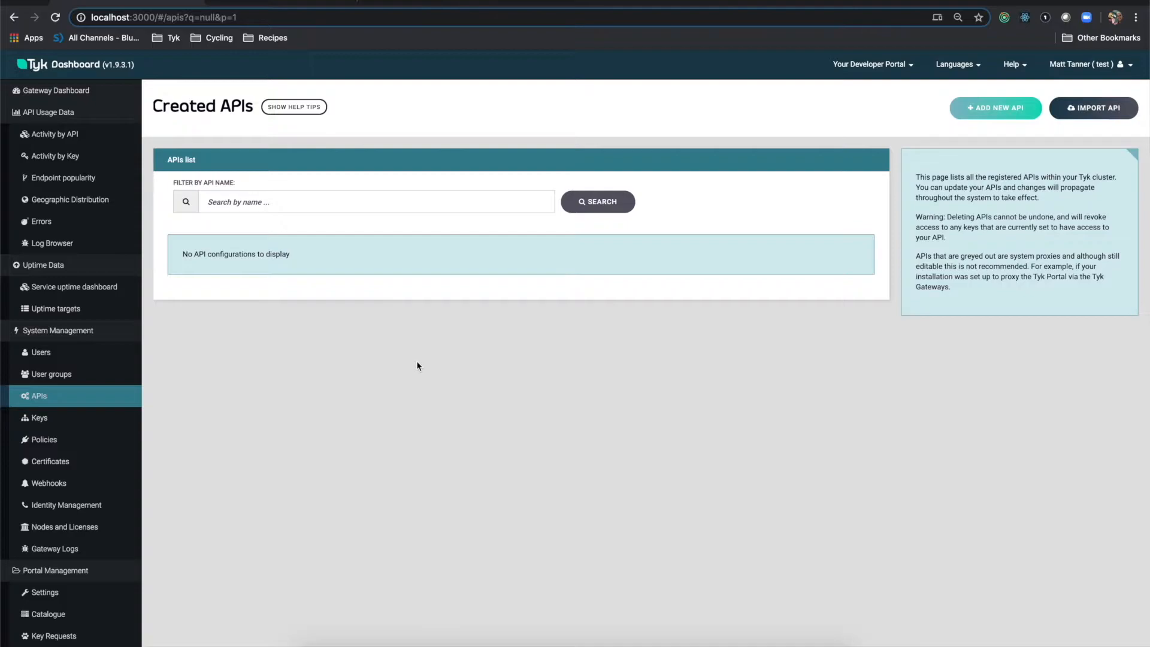
pyautogui.moveTo(62, 405)
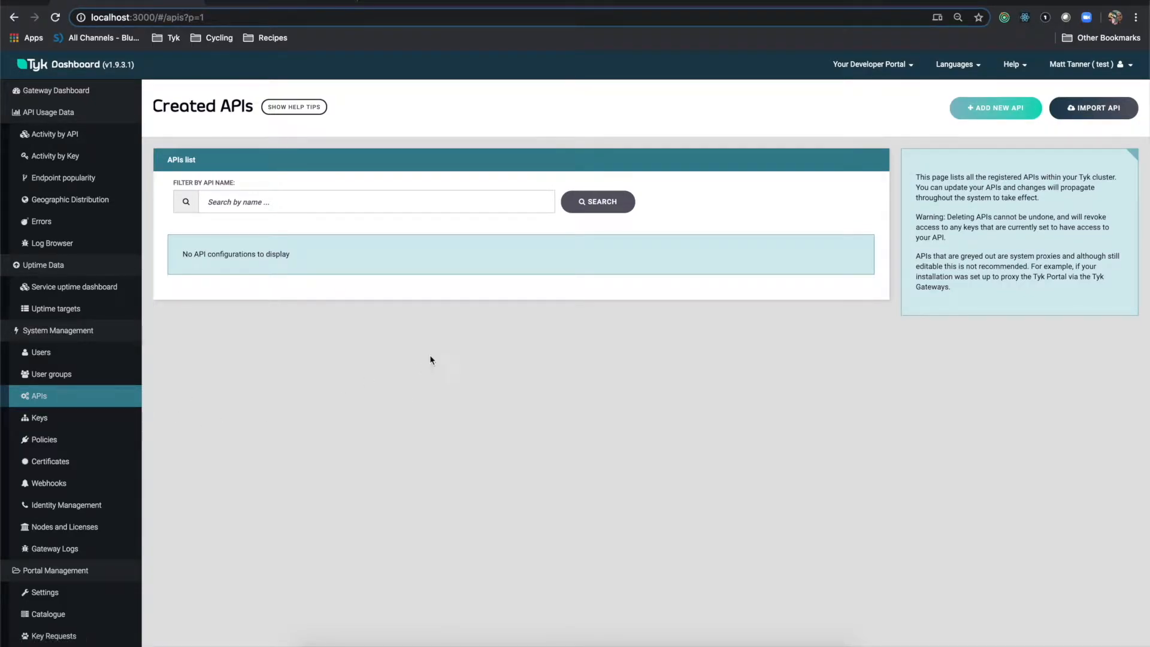
# - Open the Import API dialog and choose importing from a WSDL document
pyautogui.click(1094, 108)
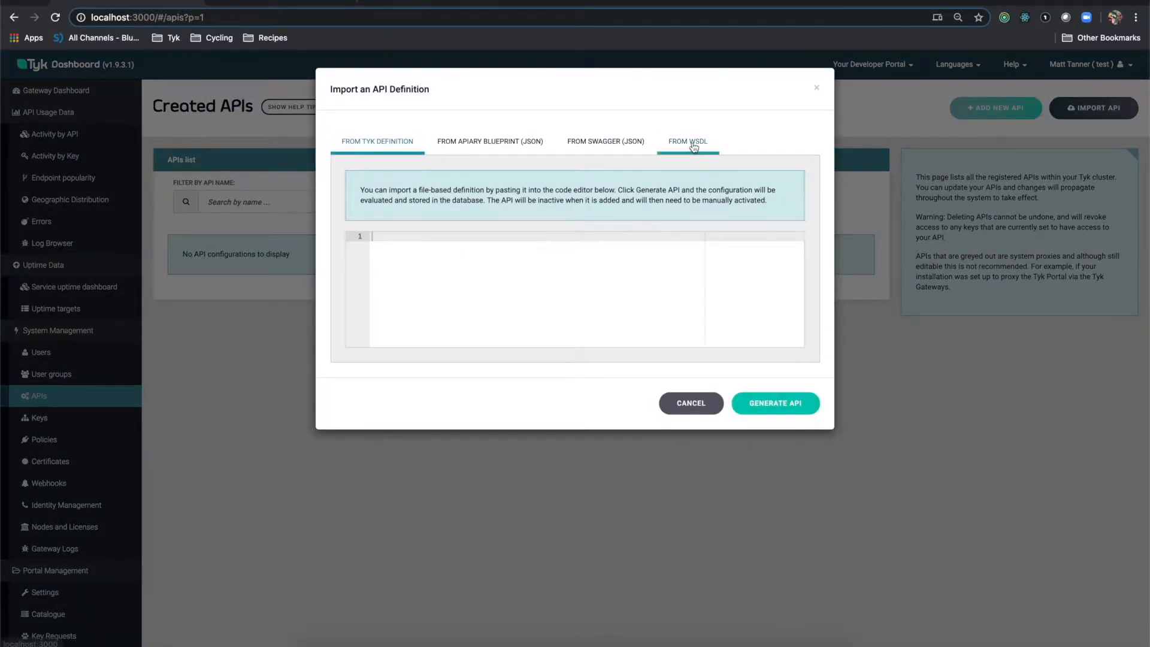
pyautogui.click(686, 141)
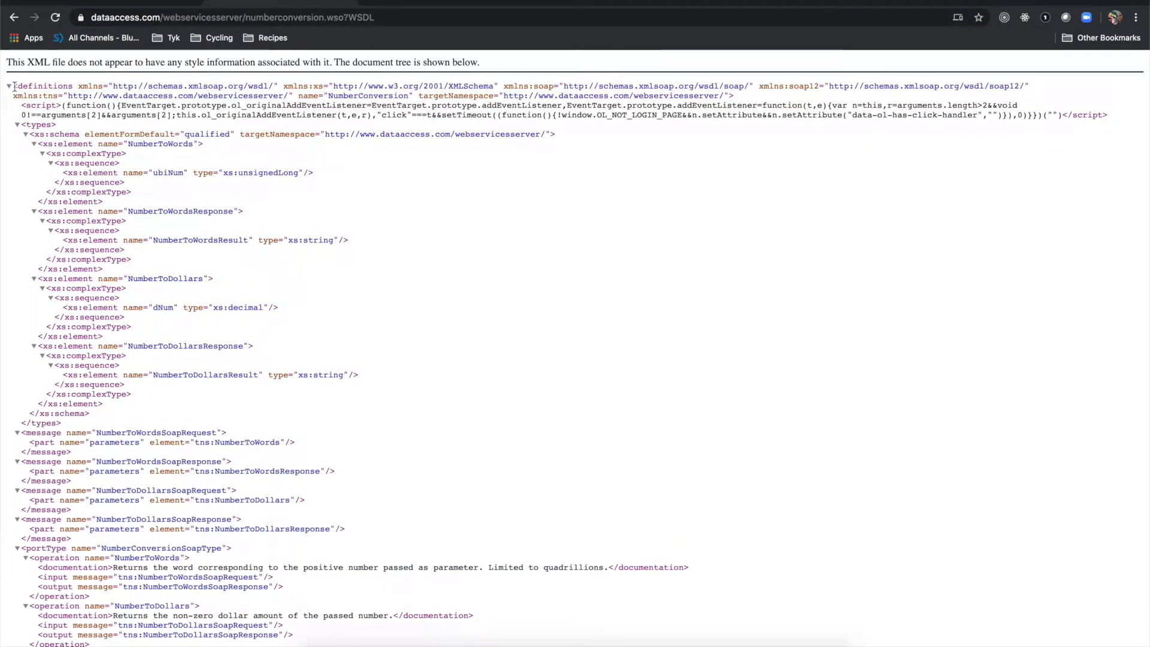
# - Scroll through the NumberConversion WSDL XML to copy it into the import form
pyautogui.scroll(-3)
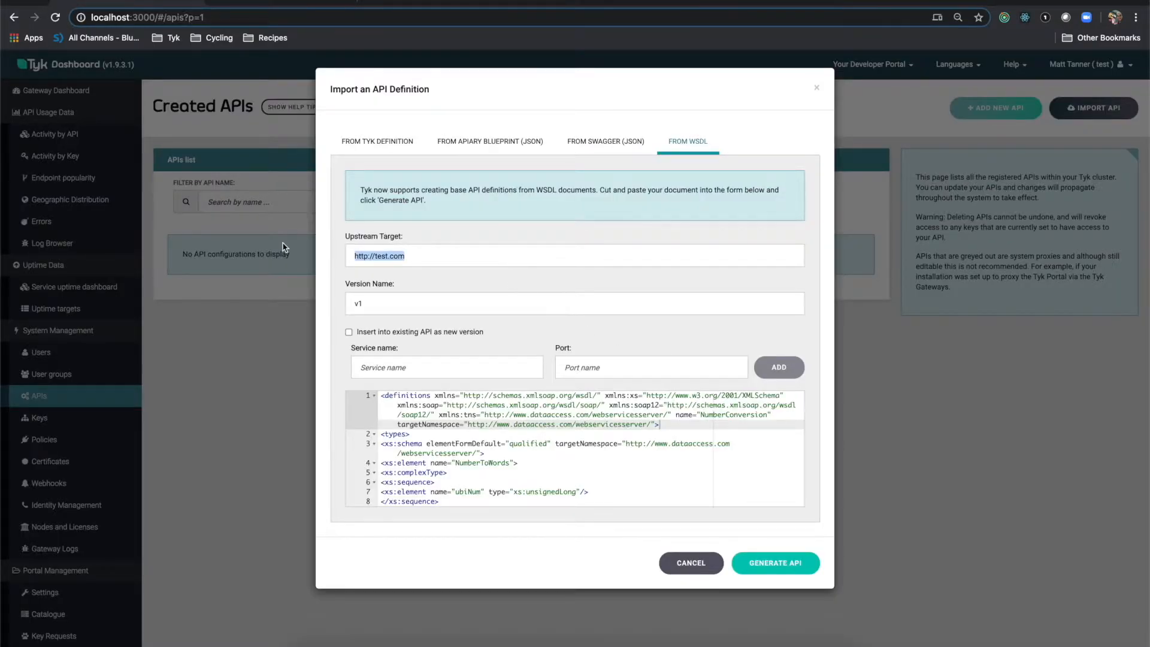
# - Generate the NumberConversion API targeting dataaccess numberconversion.wso and view its endpoints
pyautogui.write('https://www.dataaccess.com/webservicesserver/numberconversion.wso')
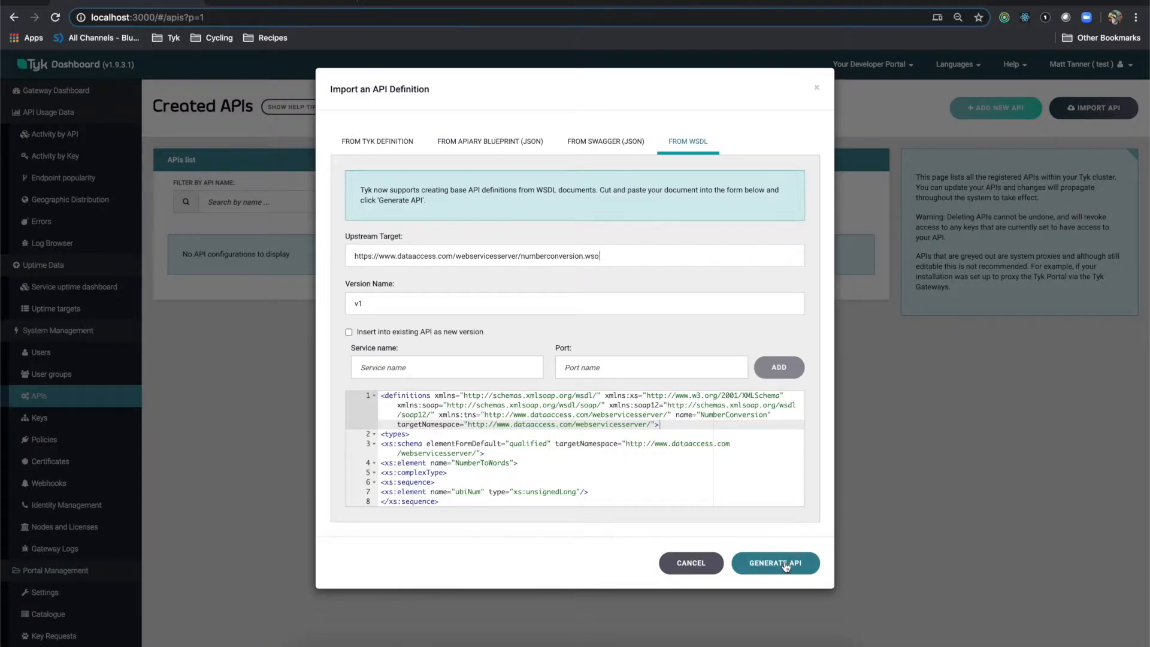
pyautogui.click(774, 562)
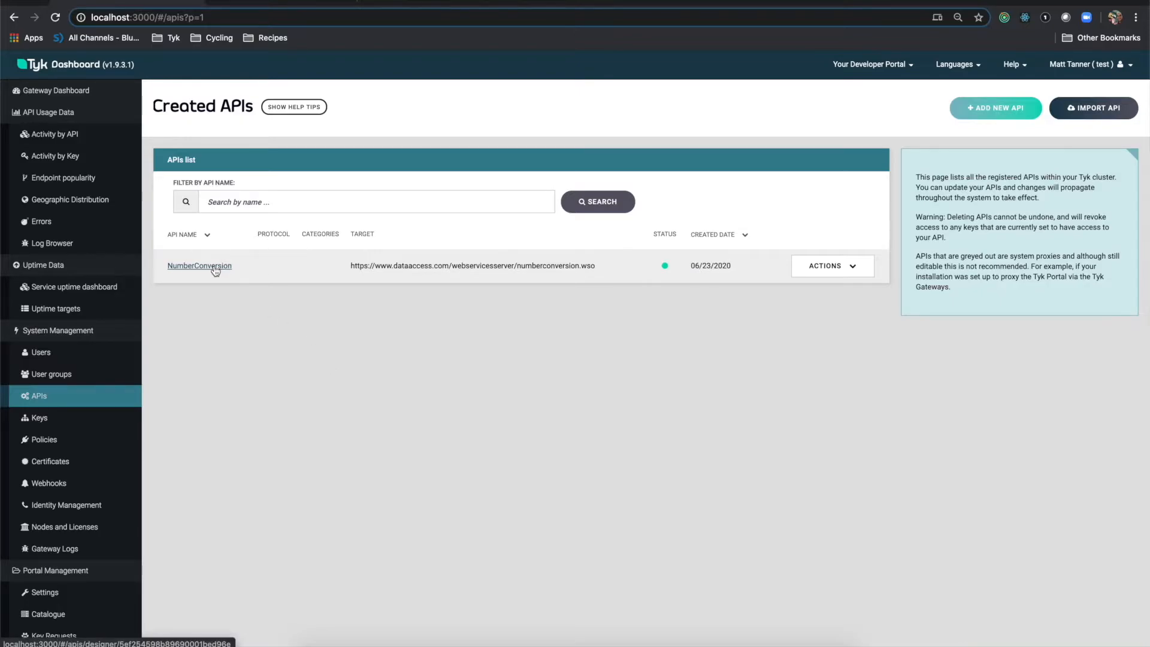
pyautogui.click(199, 266)
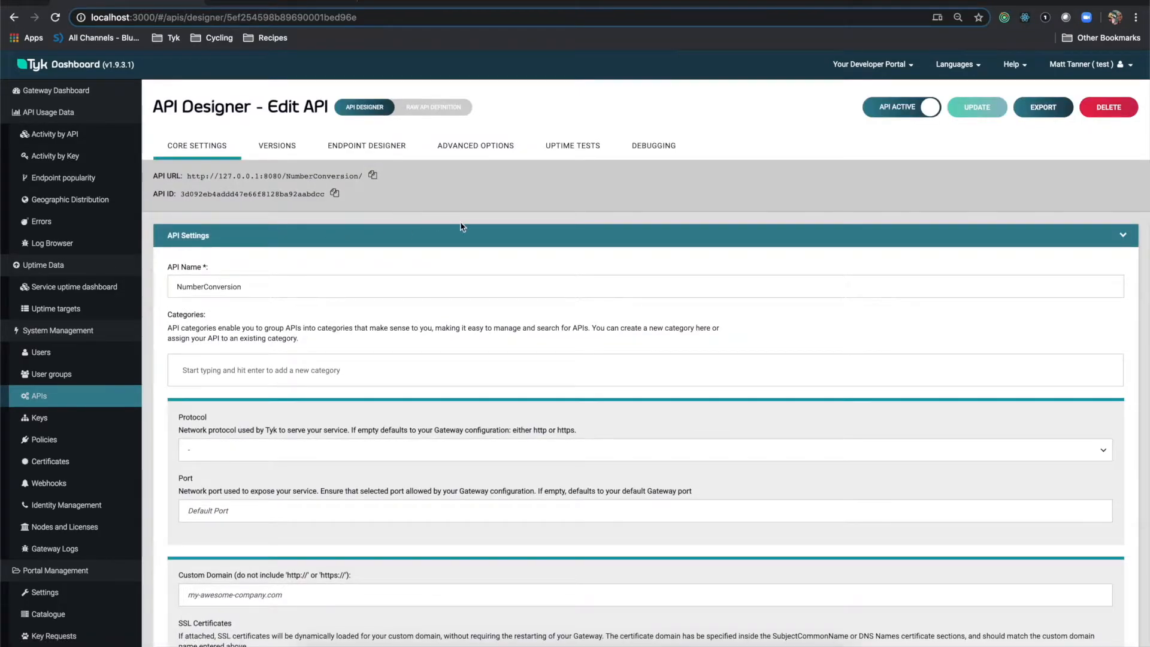
pyautogui.click(366, 145)
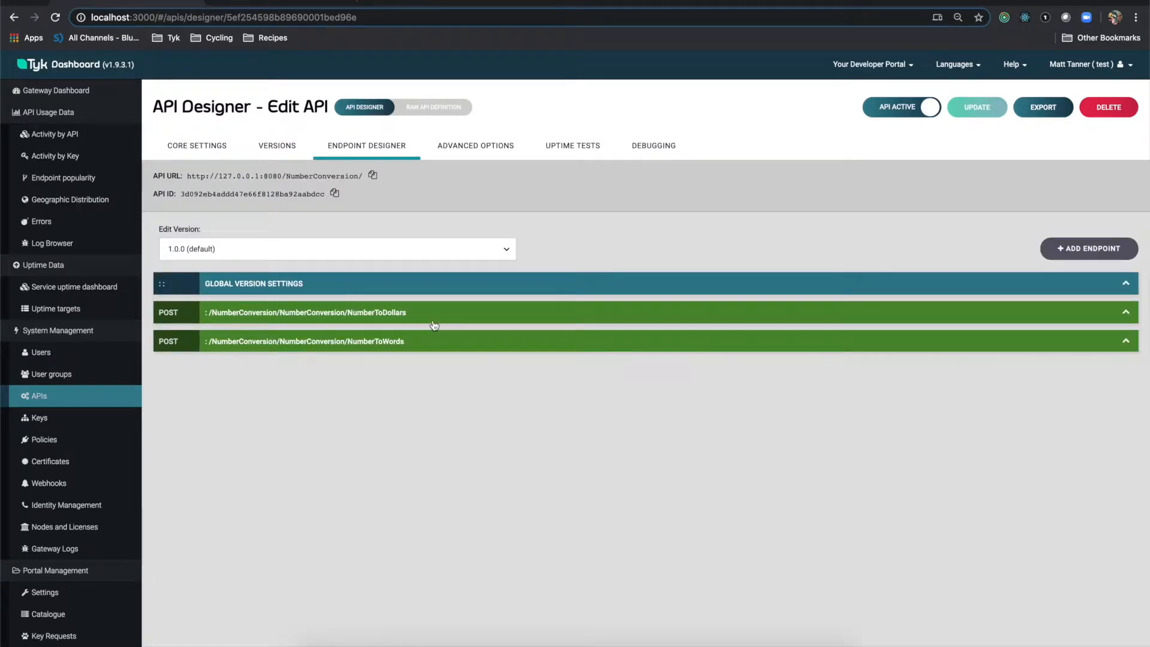
pyautogui.moveTo(418, 320)
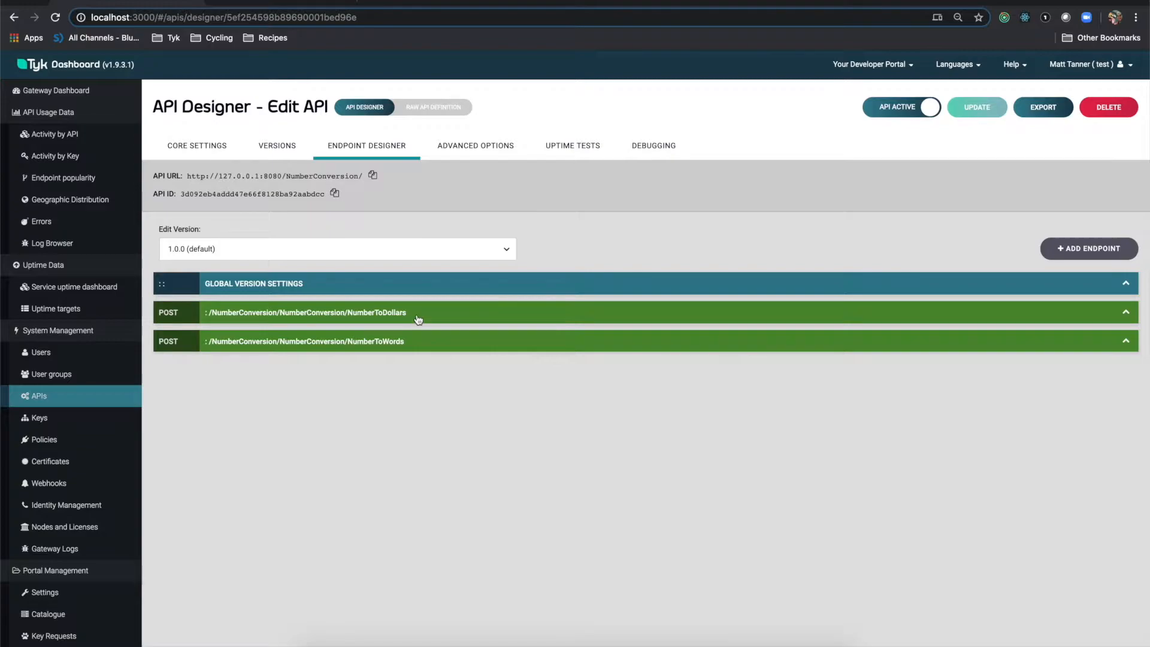
pyautogui.moveTo(912, 395)
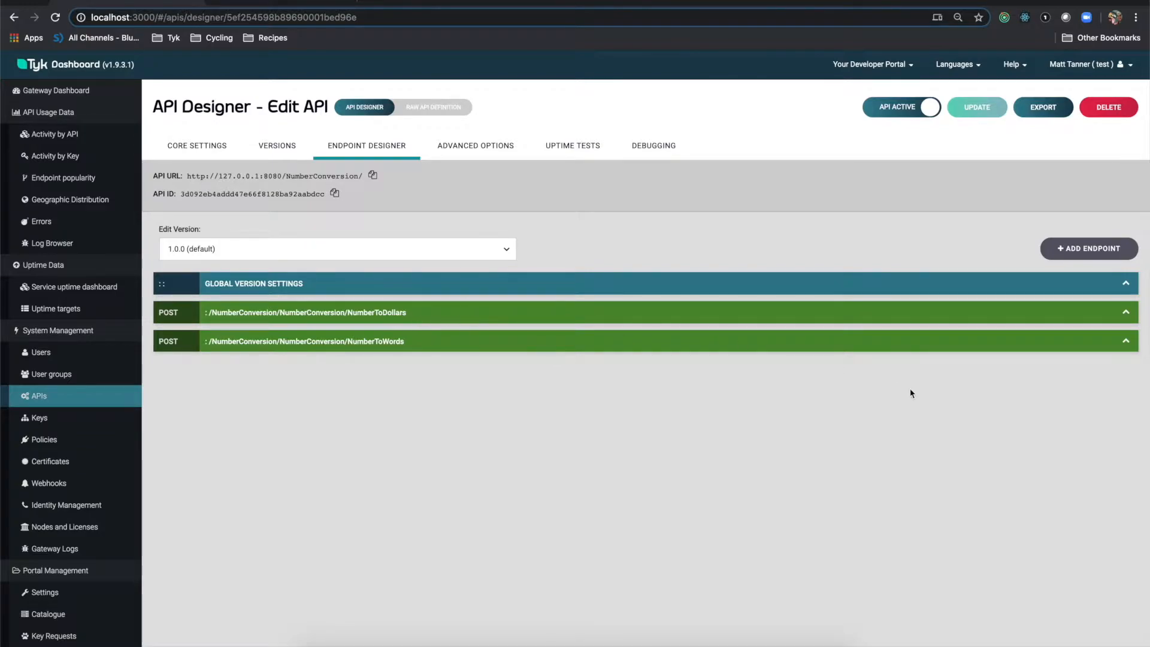
pyautogui.moveTo(949, 395)
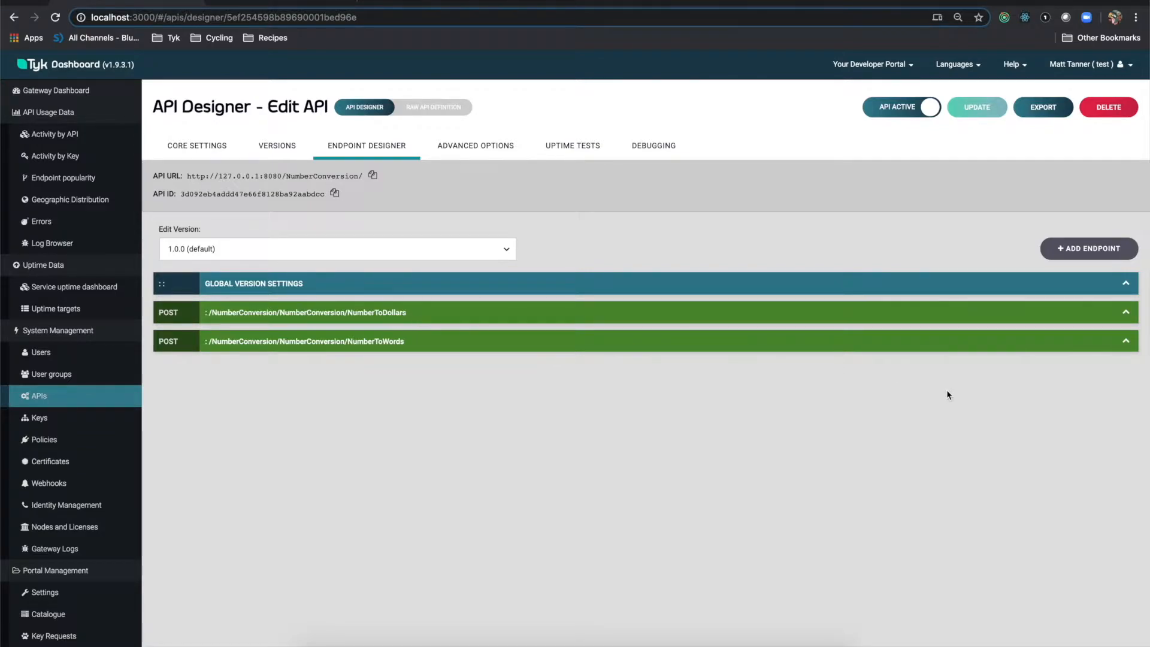
# - Change the NumberToWords relative path to /NumberToWords, save, and inspect its URL rewrite
pyautogui.click(1126, 340)
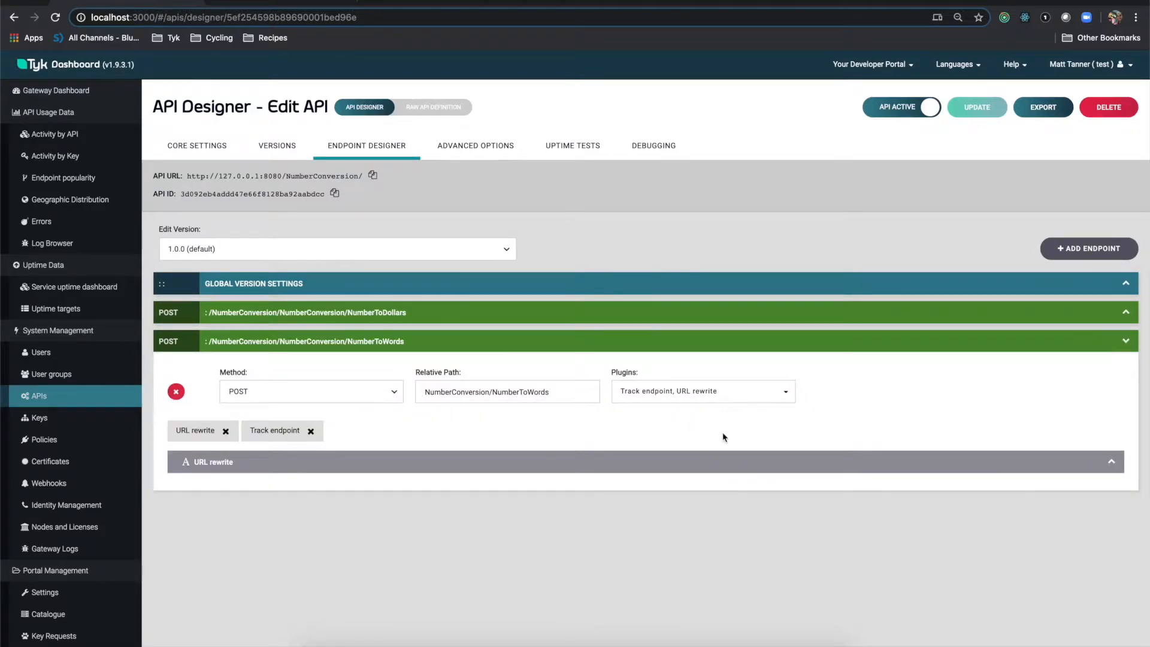
pyautogui.moveTo(353, 428)
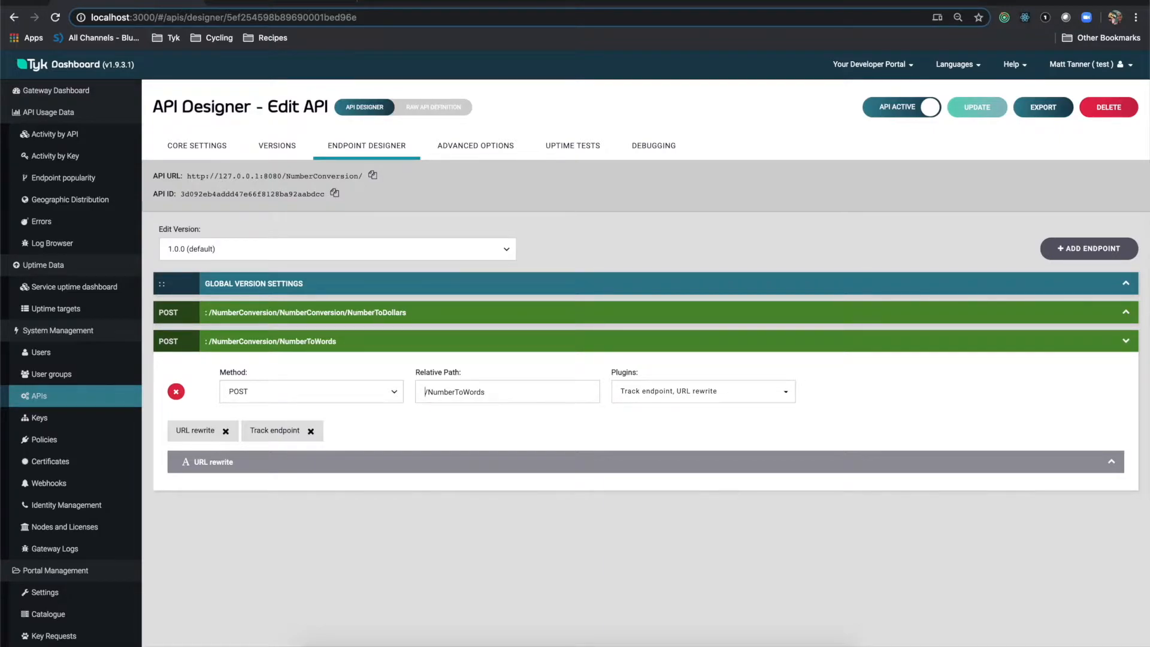
pyautogui.moveTo(970, 127)
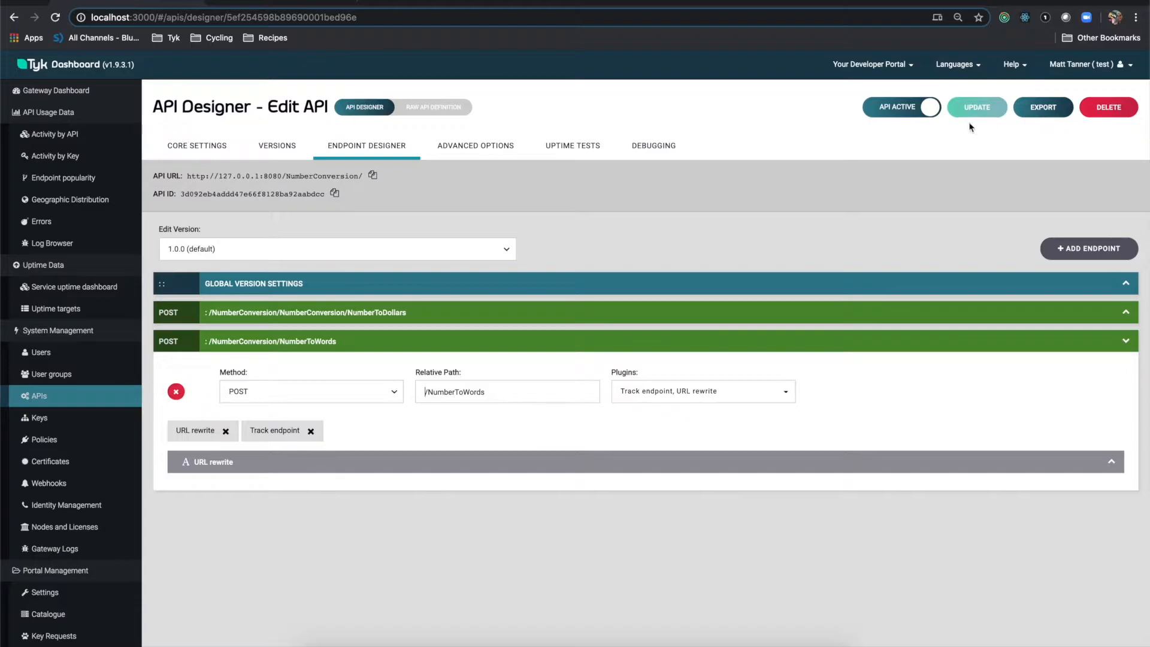
pyautogui.click(976, 108)
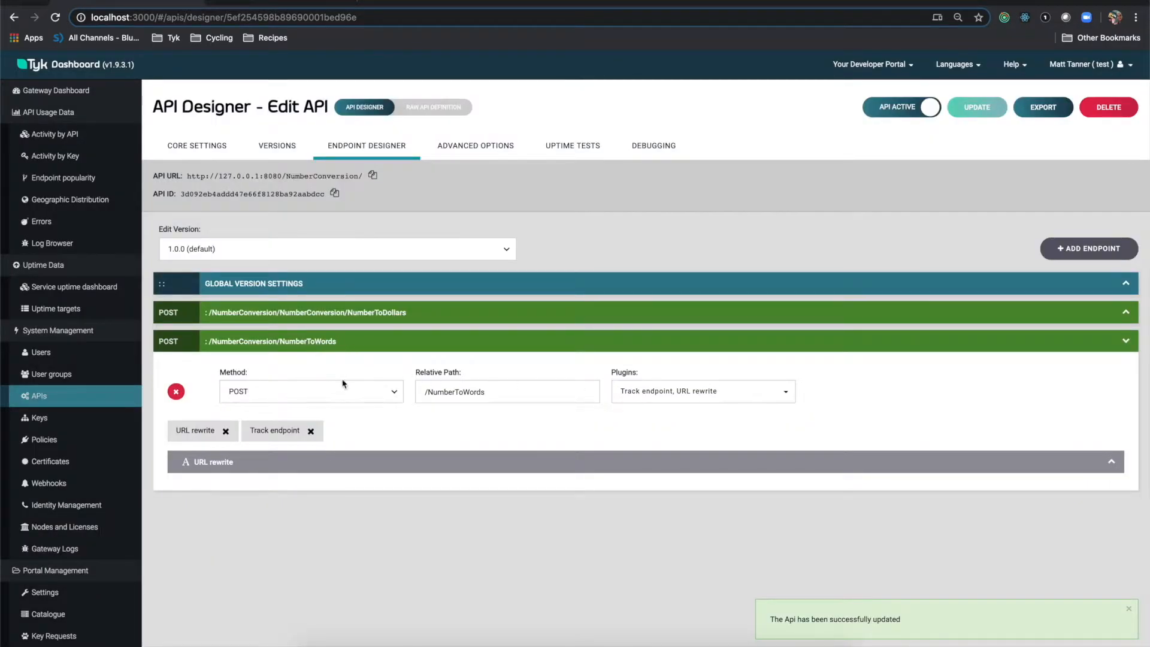
pyautogui.moveTo(669, 436)
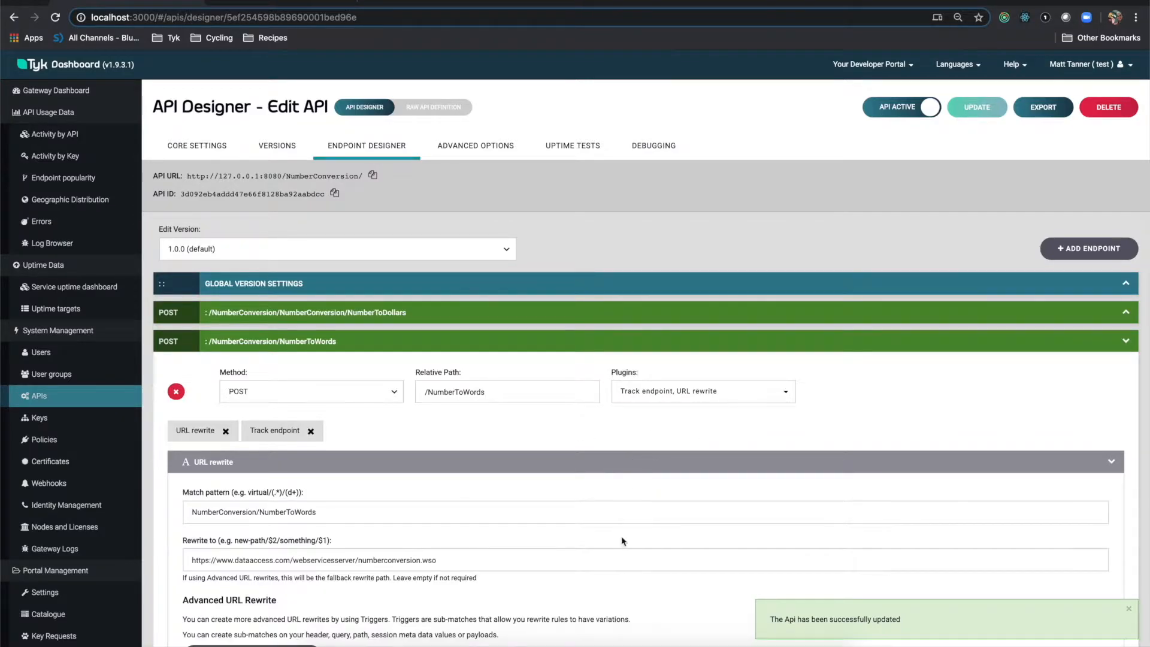
pyautogui.scroll(-3)
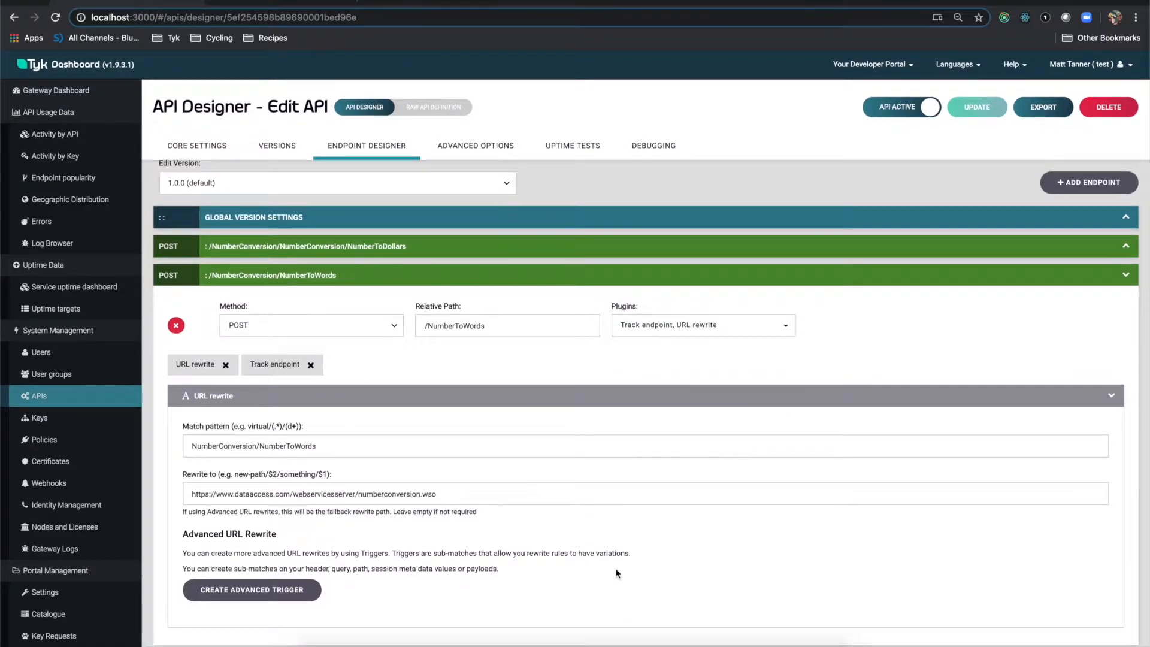
pyautogui.moveTo(499, 489)
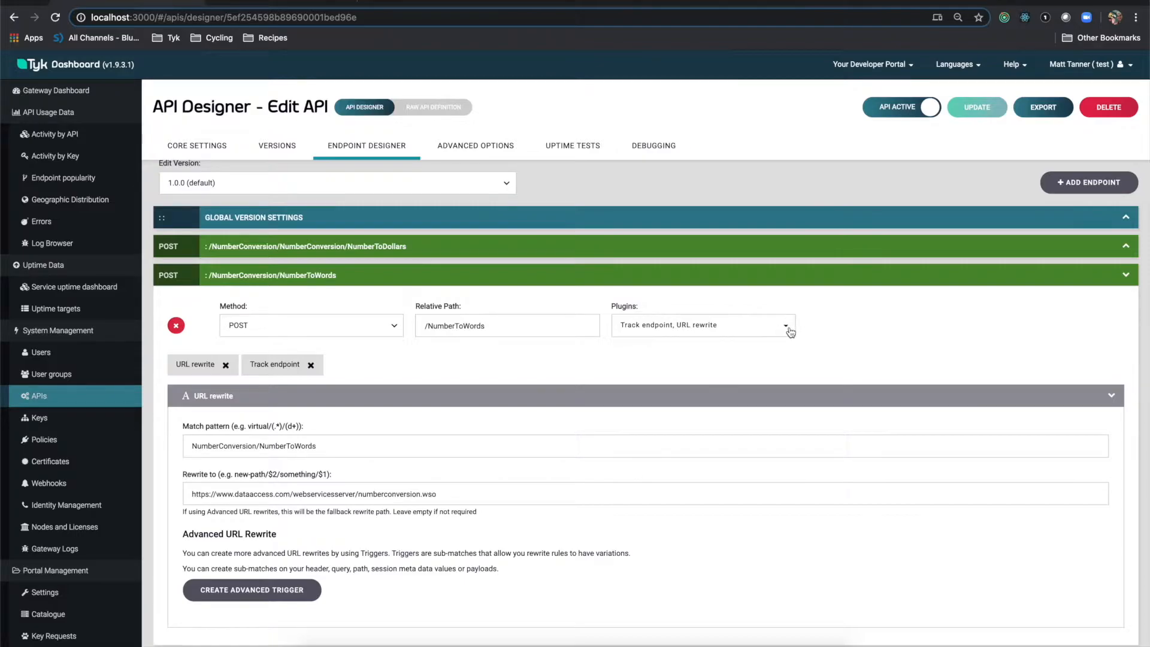
# - Add Body transform and Modify headers plugins to NumberToWords and show the request transform
pyautogui.click(786, 325)
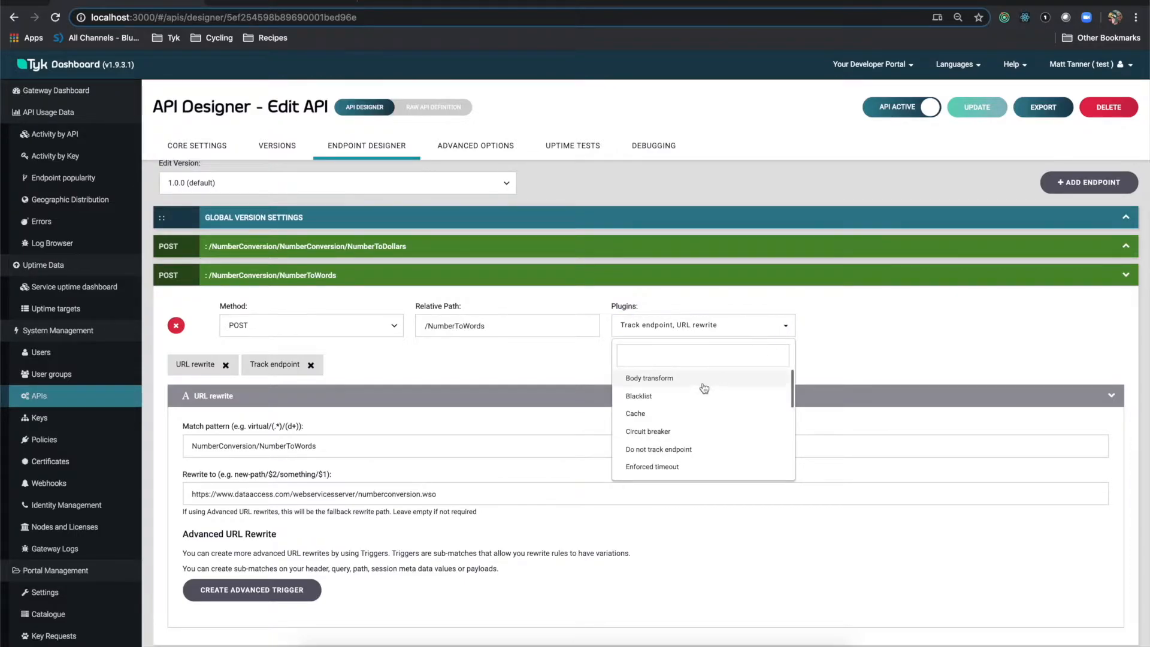
pyautogui.click(649, 378)
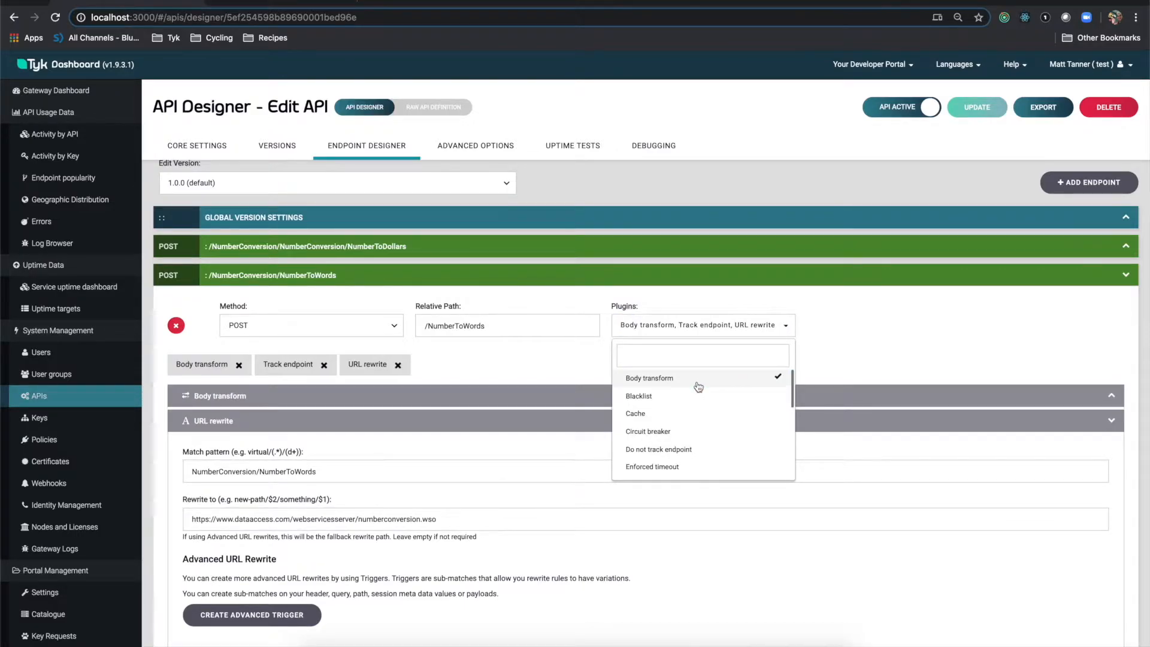
pyautogui.scroll(-3)
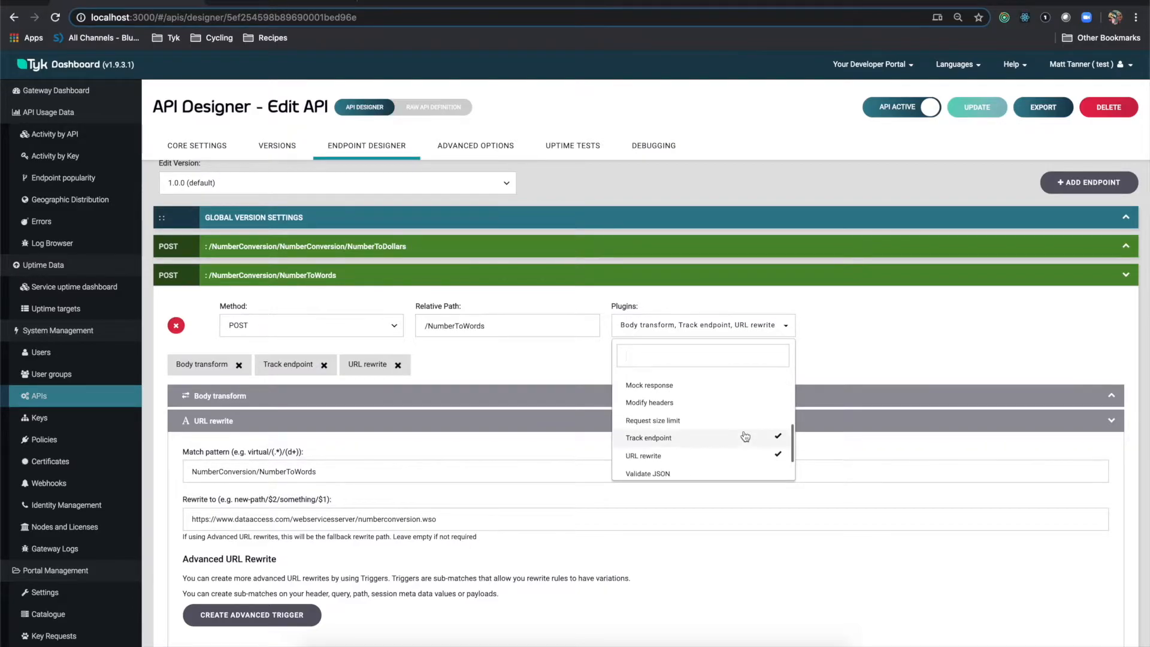
pyautogui.click(649, 402)
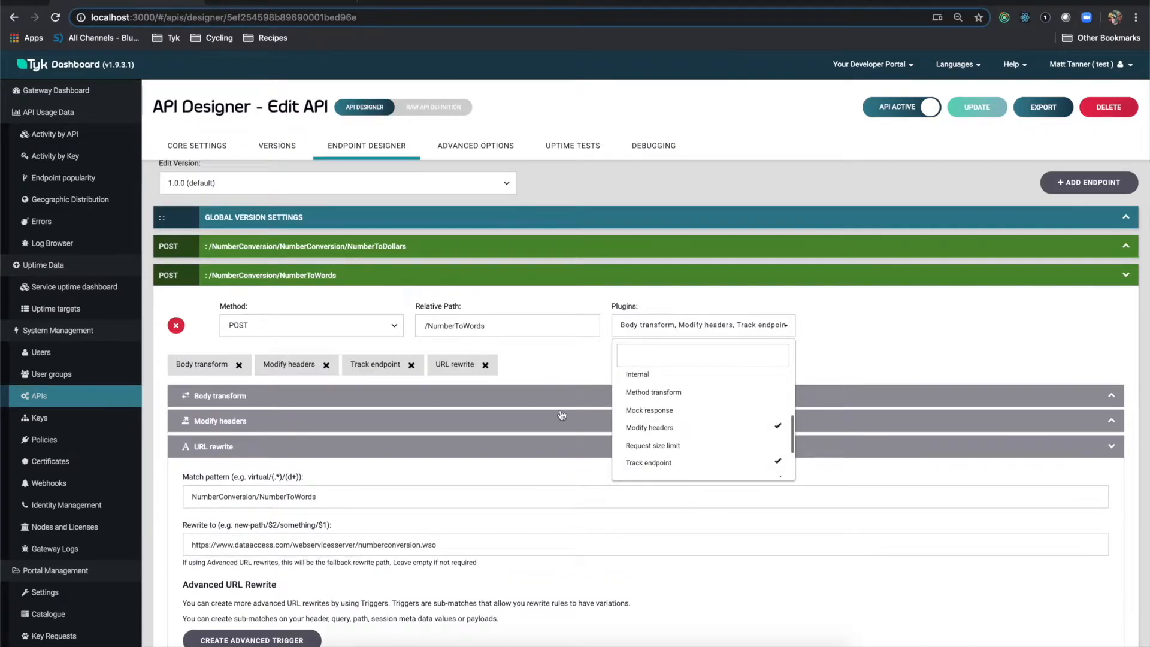
pyautogui.click(218, 395)
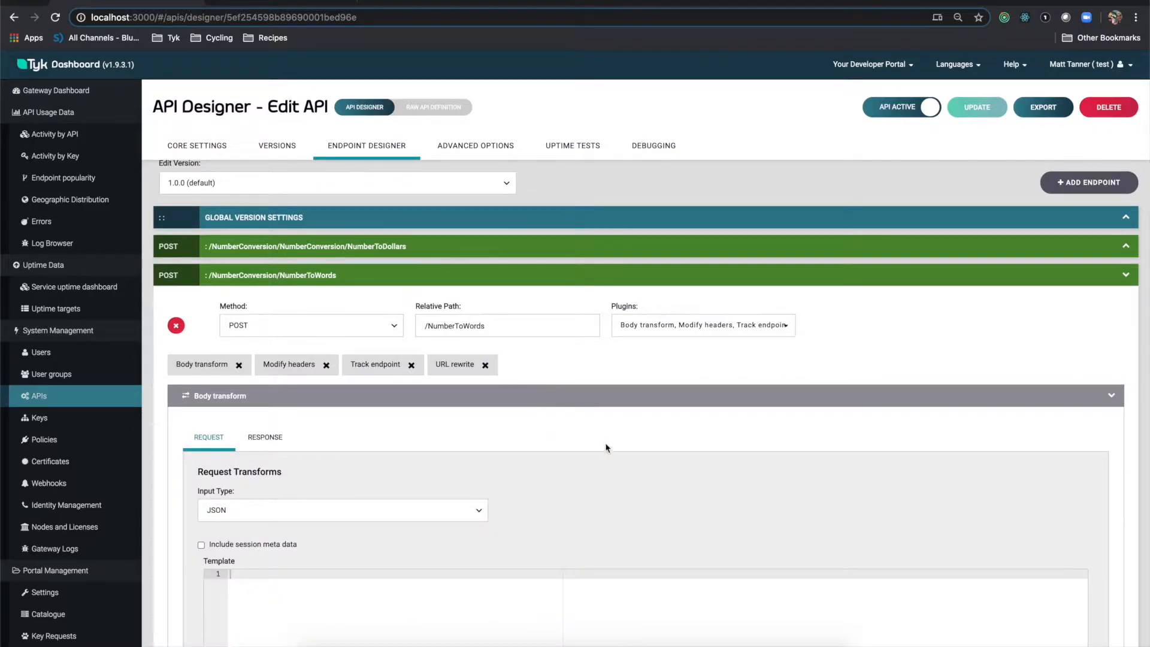
pyautogui.scroll(-3)
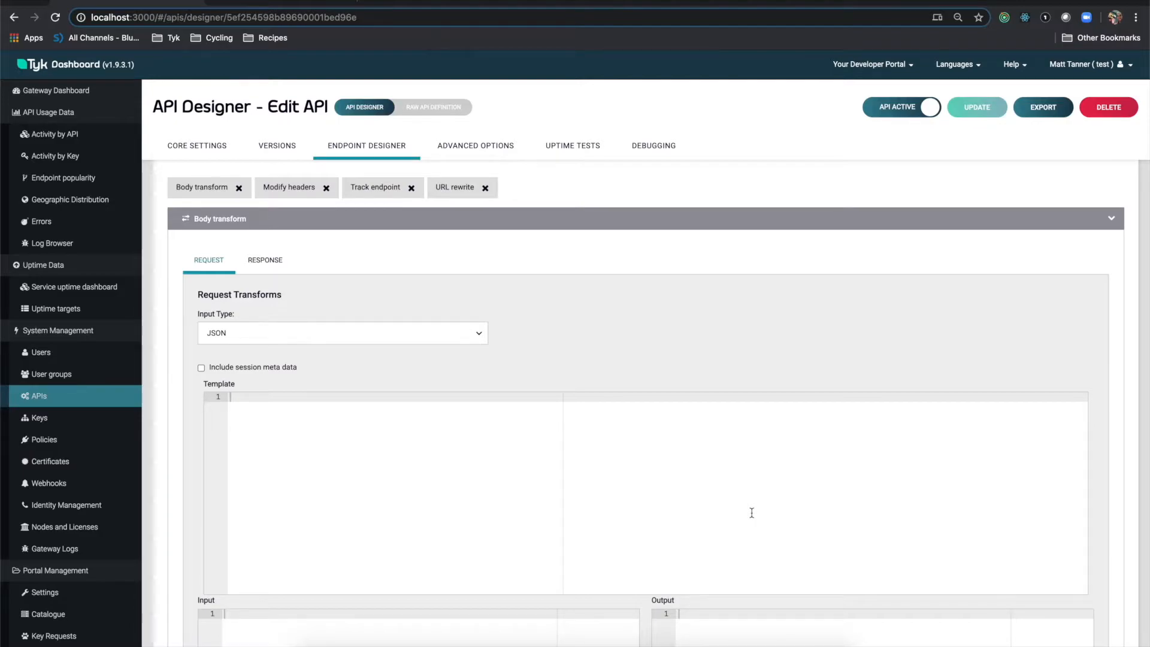
pyautogui.moveTo(656, 499)
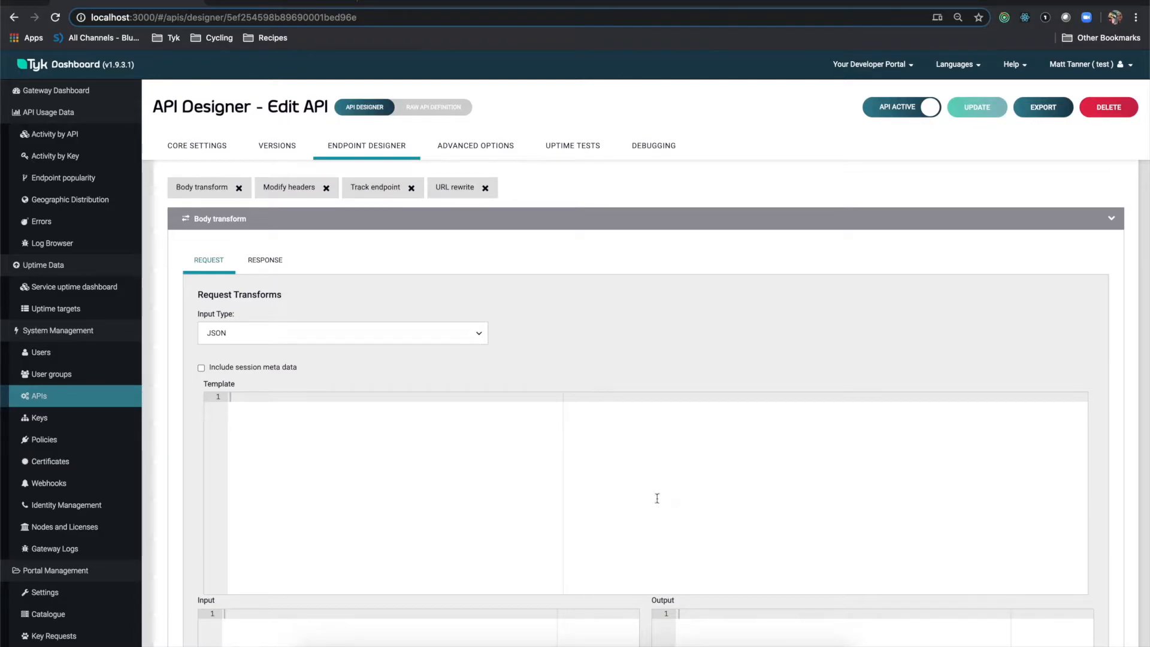
pyautogui.moveTo(632, 394)
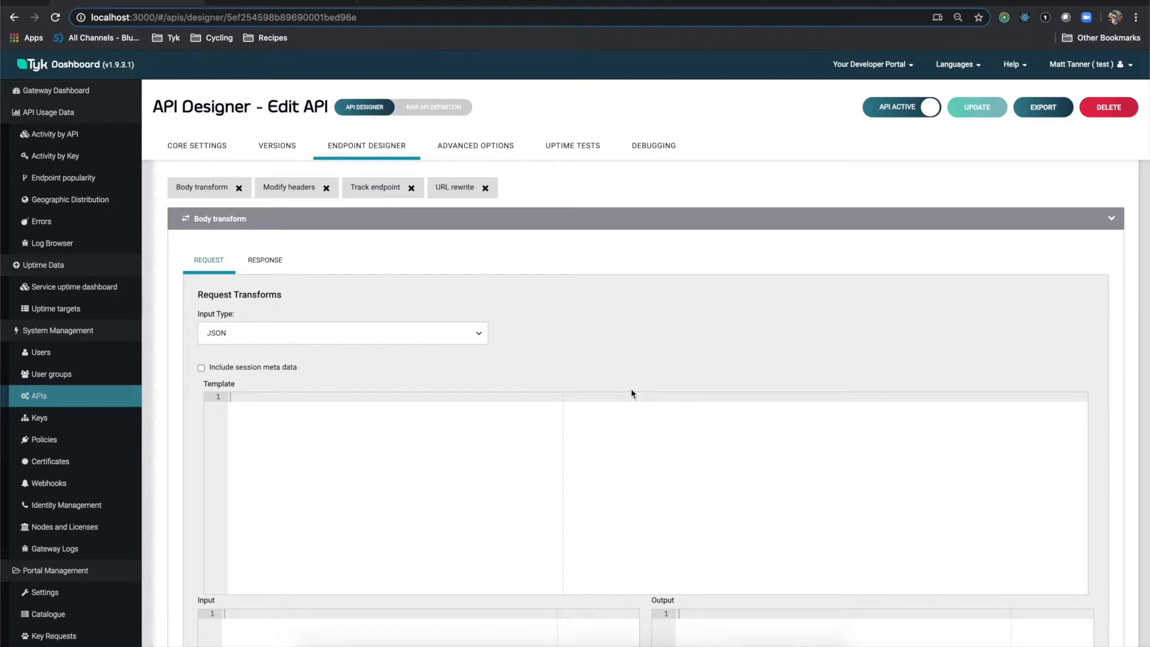
pyautogui.moveTo(297, 330)
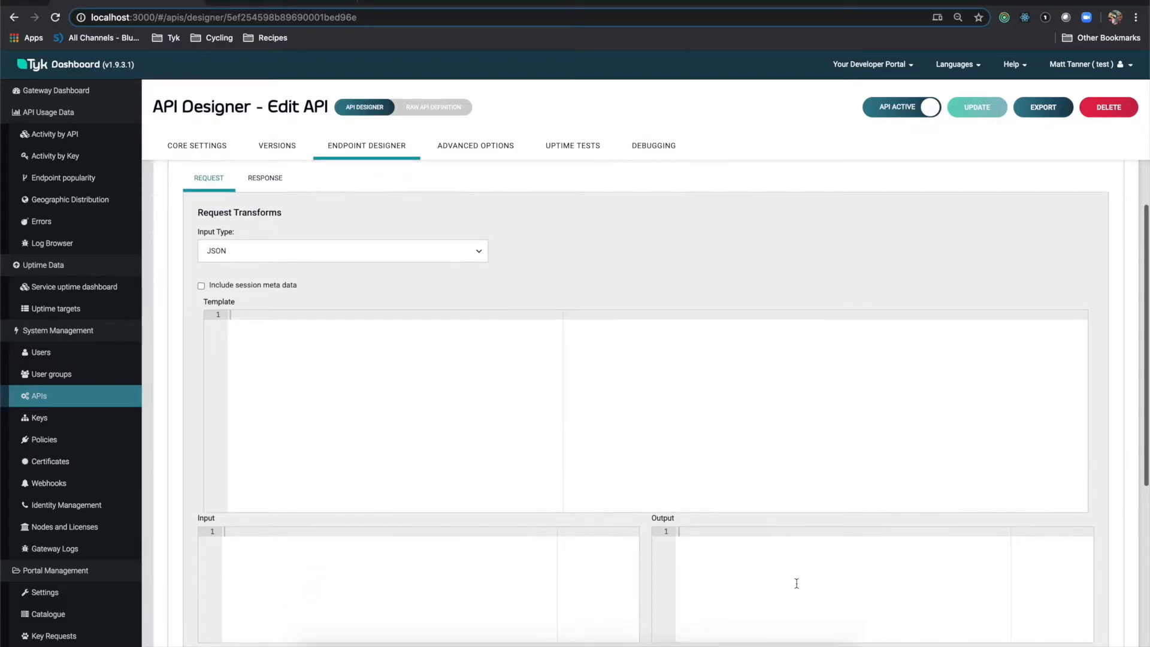
pyautogui.moveTo(766, 641)
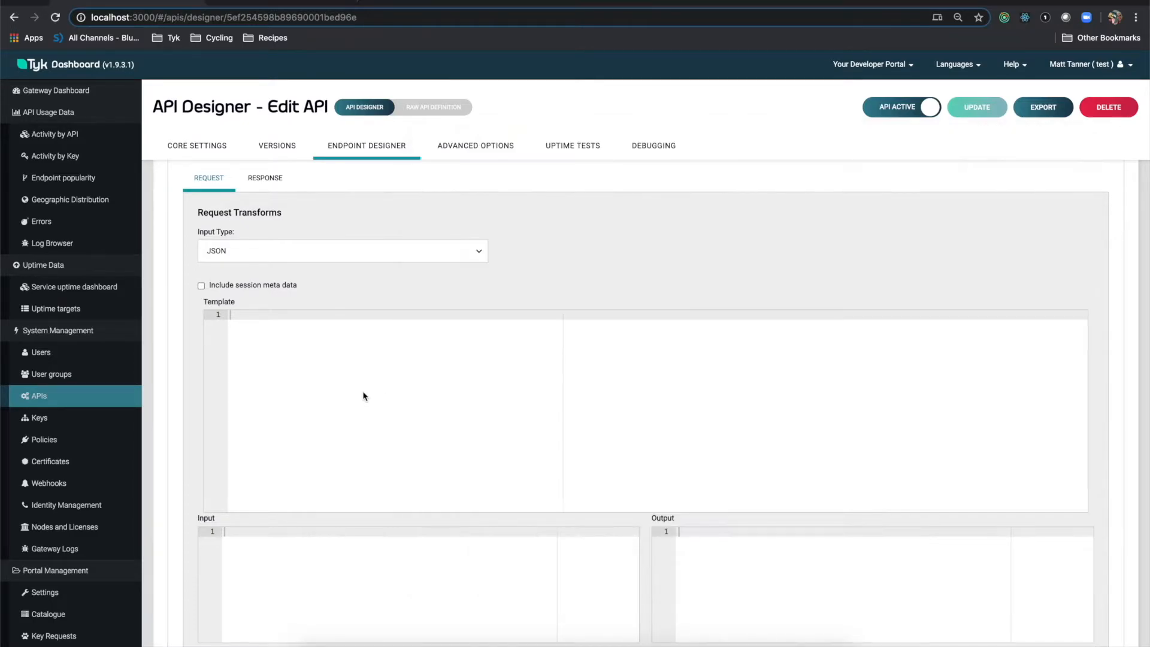
# - Paste the SOAP envelope request template and test it with numberToConvert 35
pyautogui.write('<soapenv:Envelope xmlns:soapenv="http://schemas.xmlsoap.org/soap/envelope/" xmlns:web="http://www.dataaccess.com/webservicesserver/">')
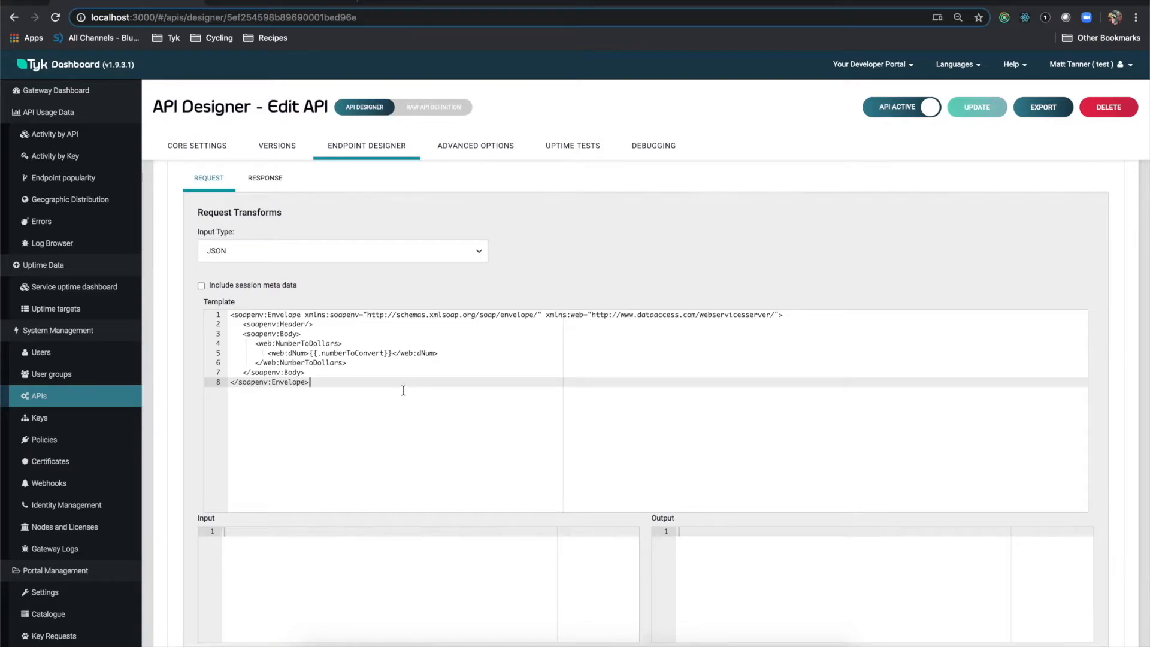
pyautogui.moveTo(403, 390)
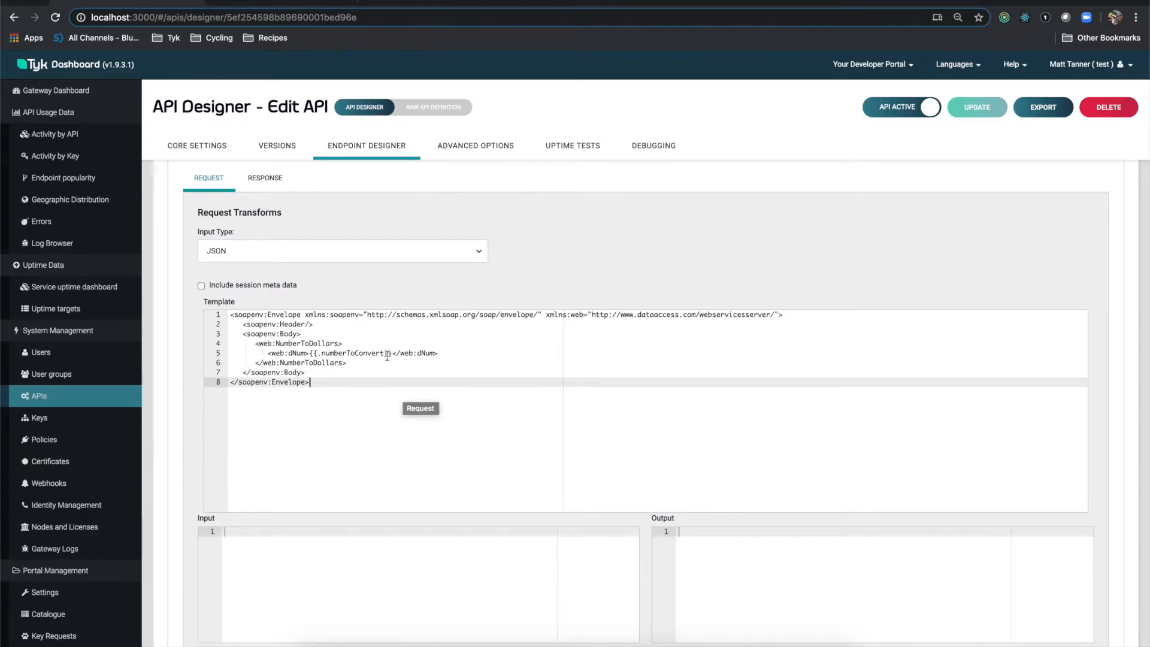
pyautogui.doubleClick(353, 353)
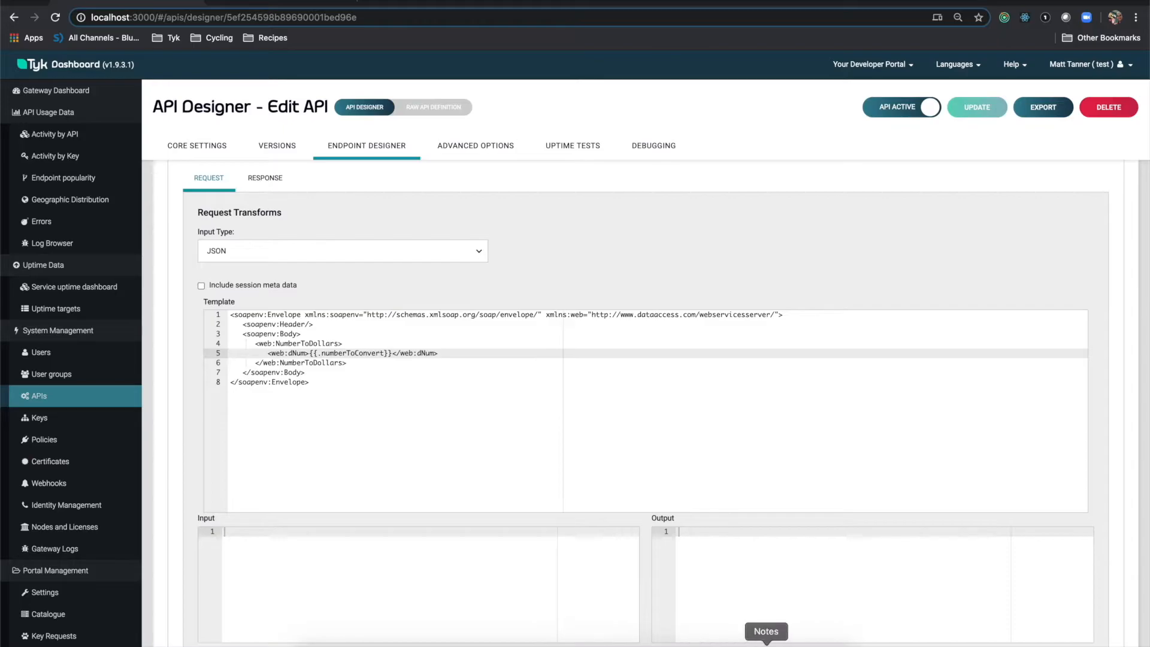
pyautogui.click(765, 643)
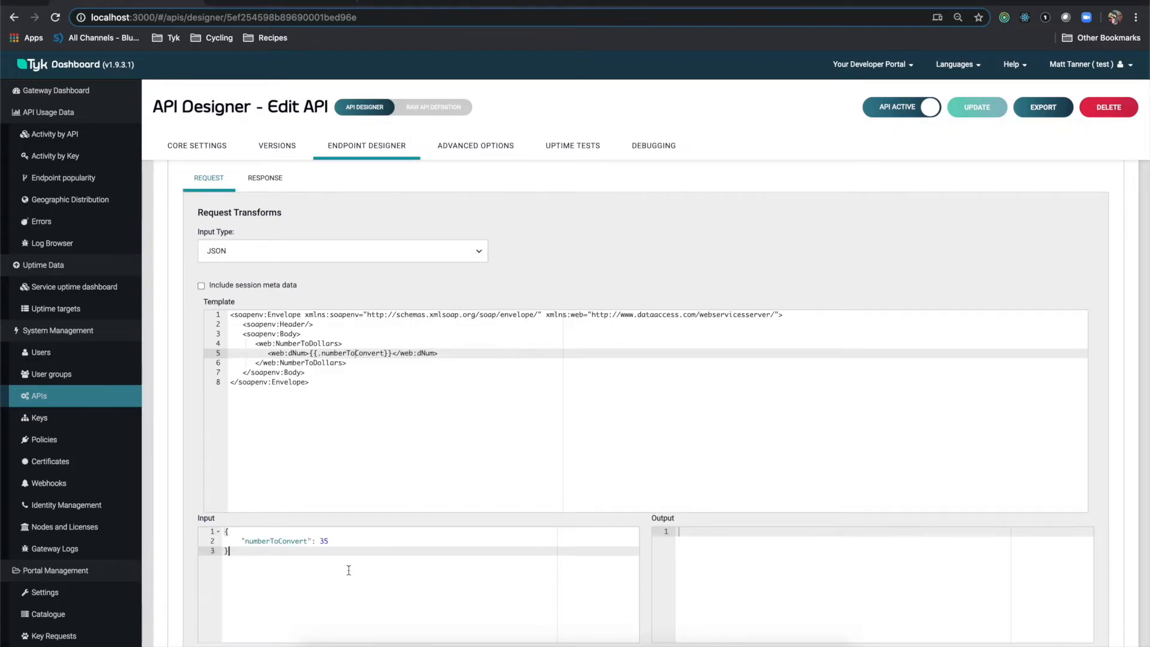
pyautogui.scroll(-3)
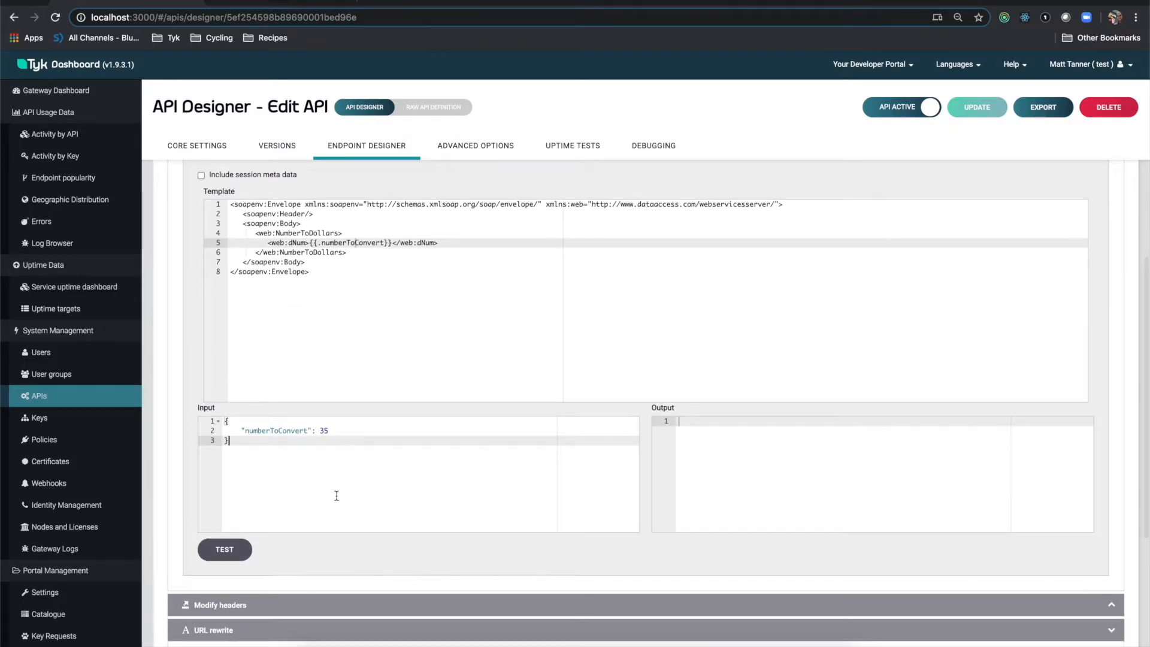
pyautogui.click(329, 431)
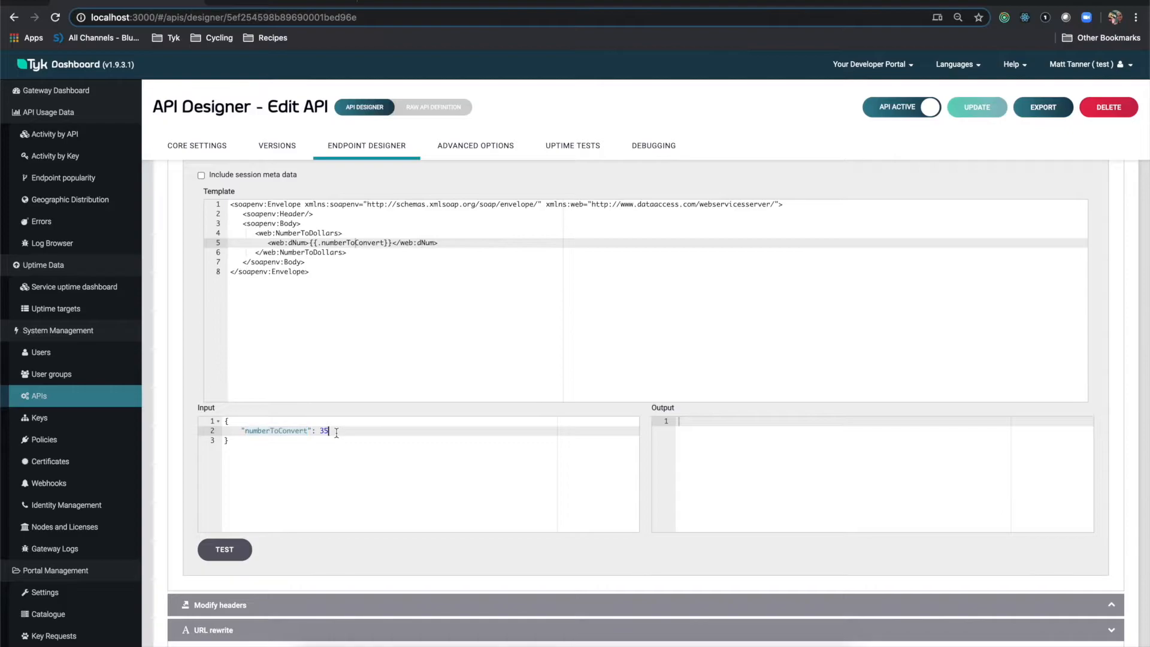
pyautogui.moveTo(339, 242)
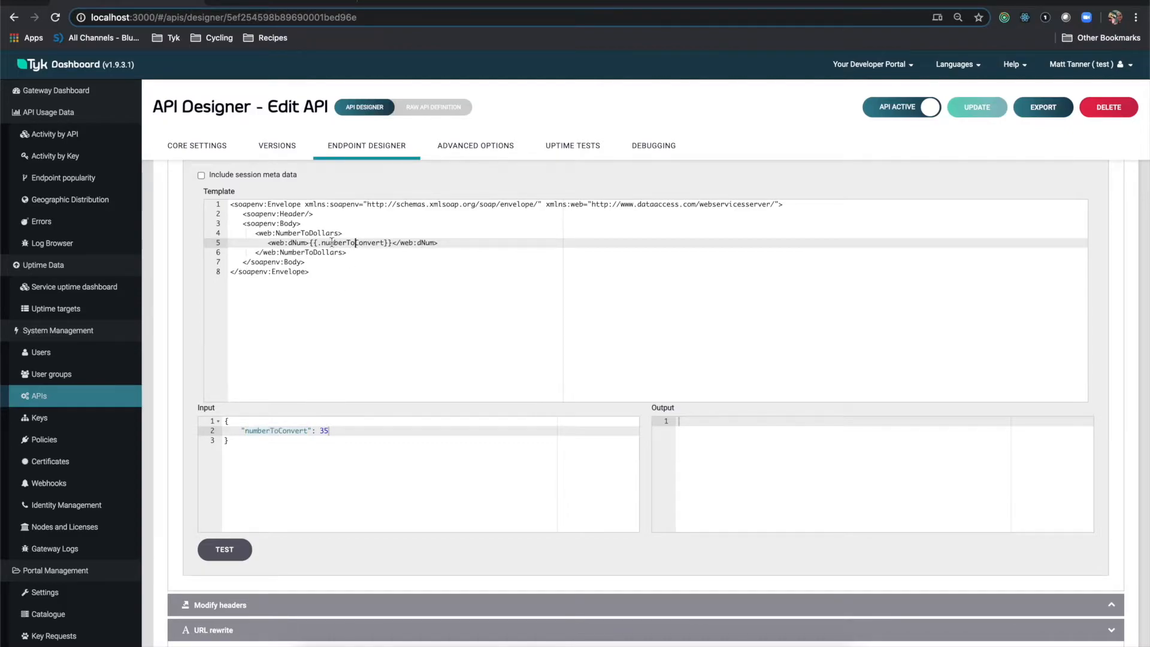
pyautogui.doubleClick(350, 242)
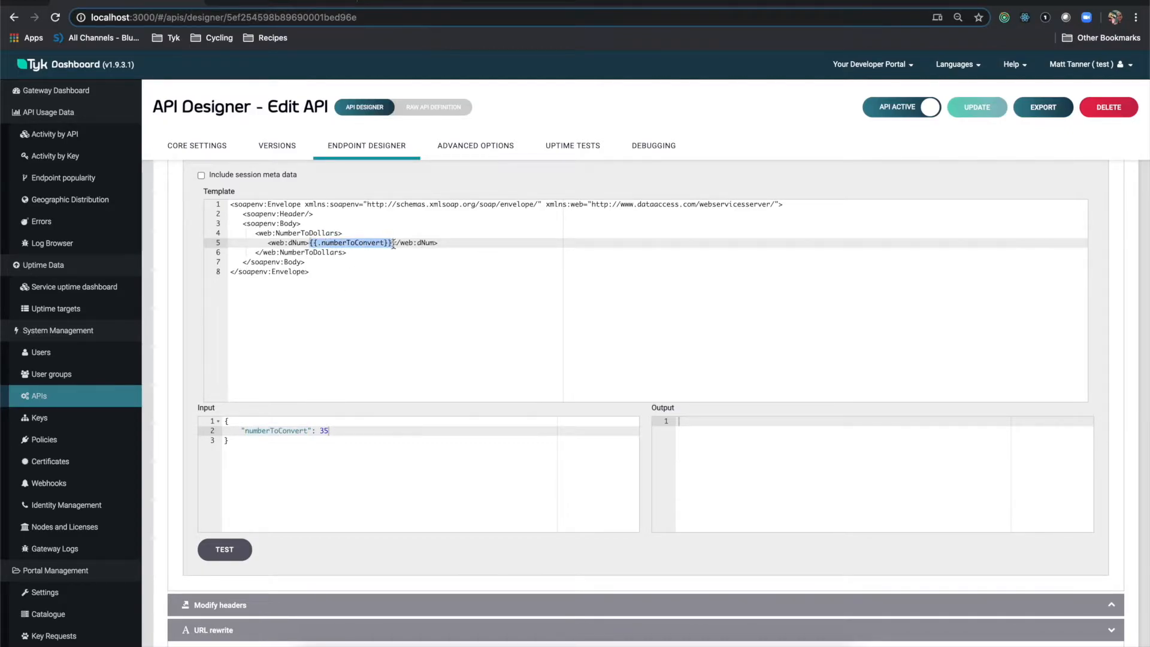
pyautogui.click(225, 548)
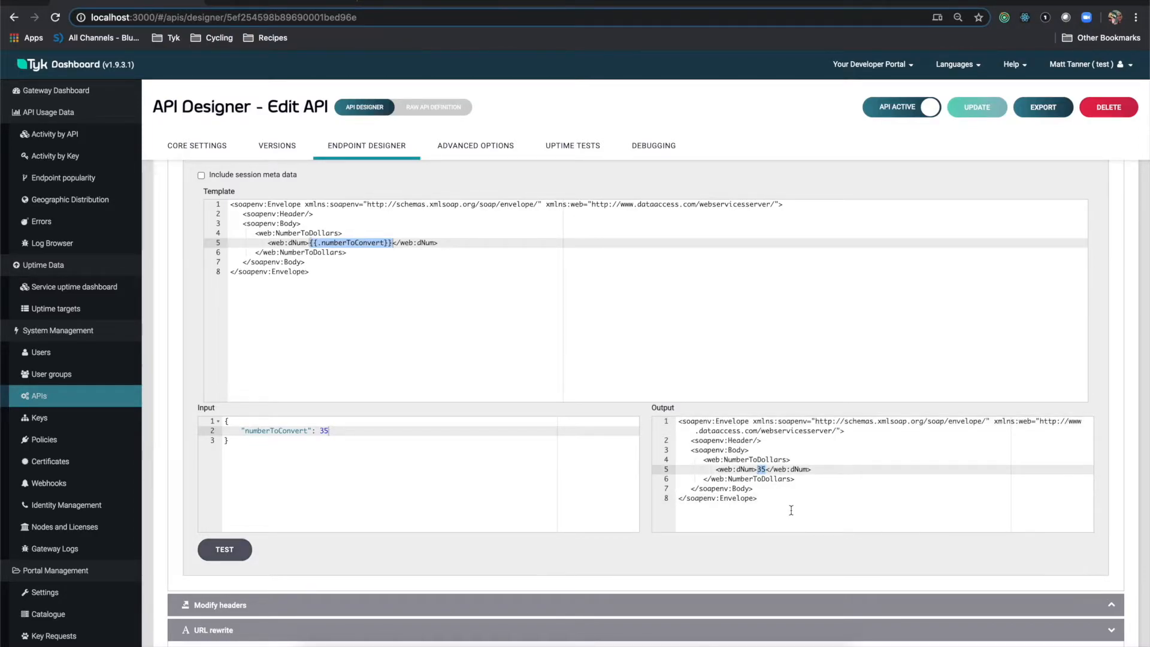
pyautogui.moveTo(791, 510)
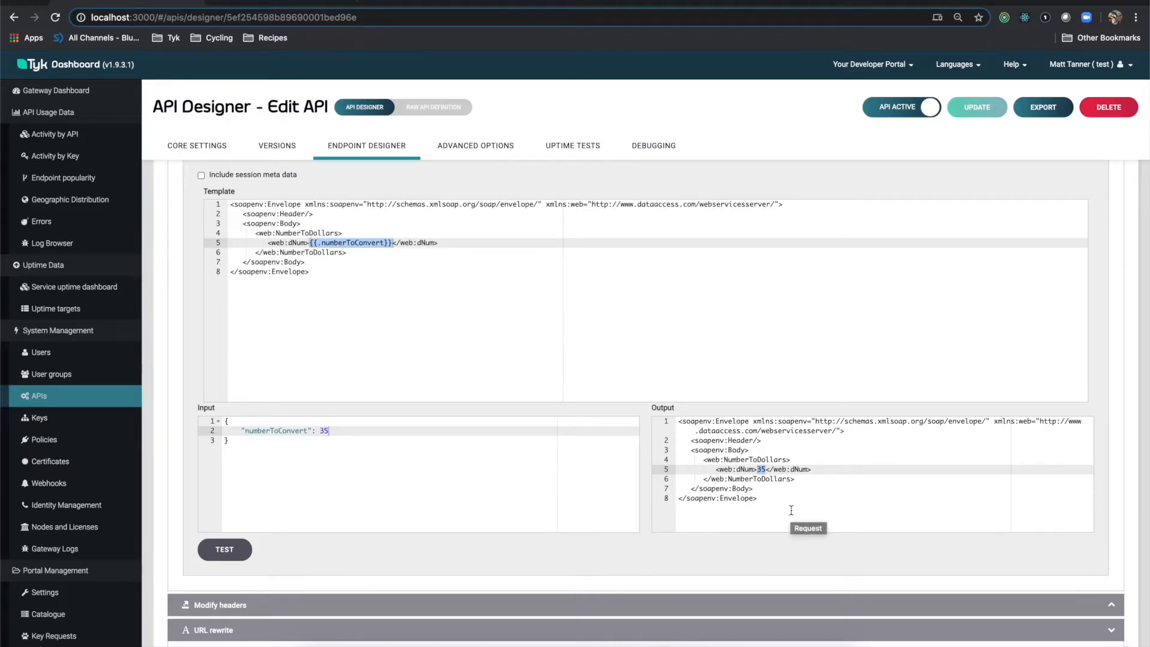
pyautogui.moveTo(781, 507)
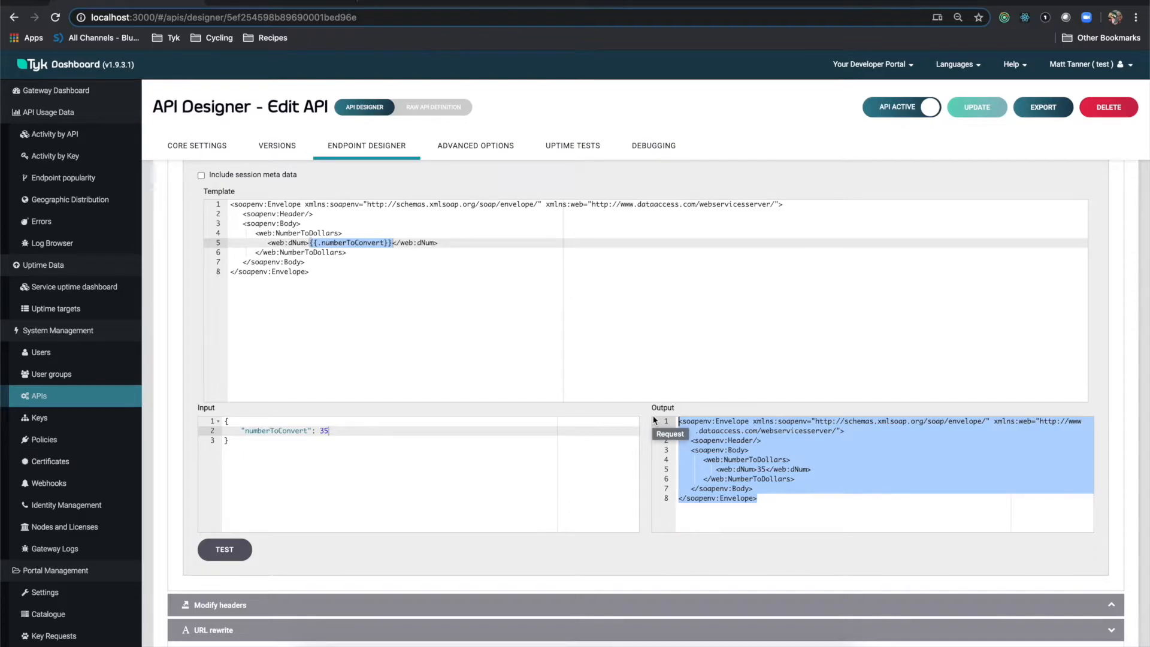
# - Open the response body transform and choose XML as its input type
pyautogui.scroll(3)
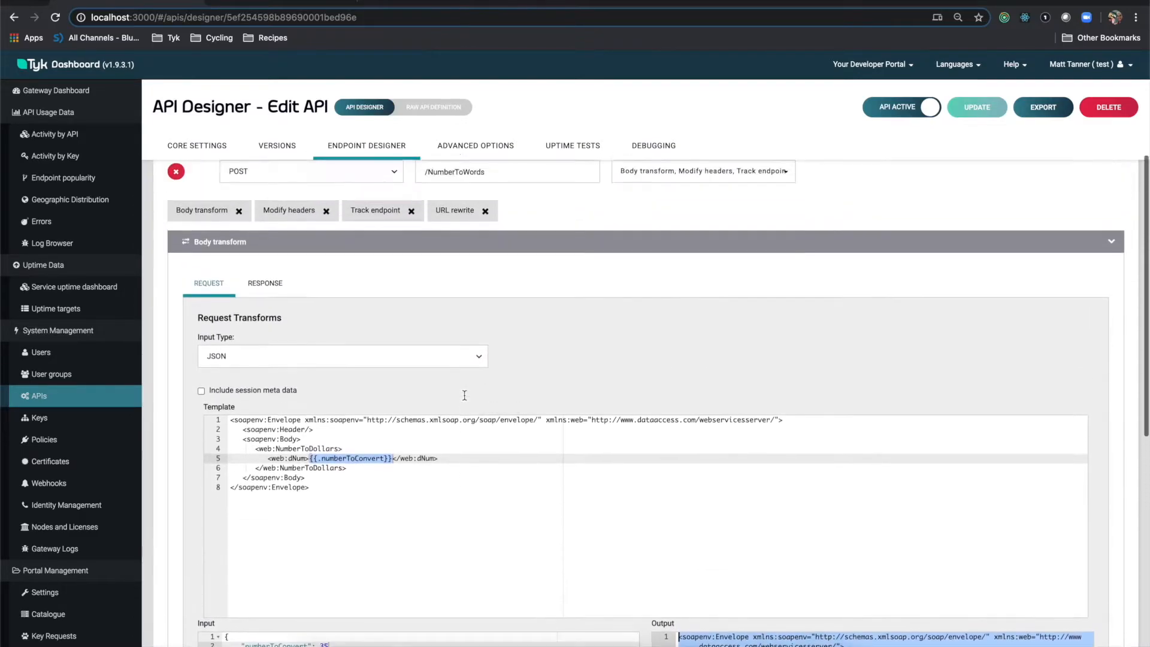
pyautogui.click(264, 326)
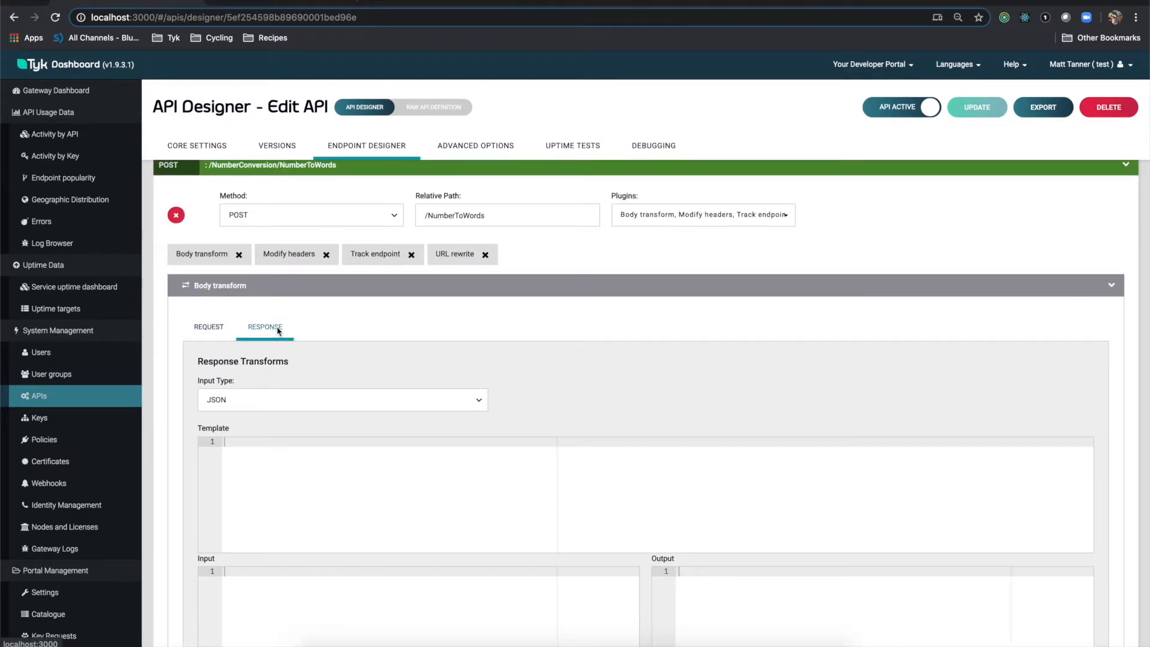
pyautogui.moveTo(589, 392)
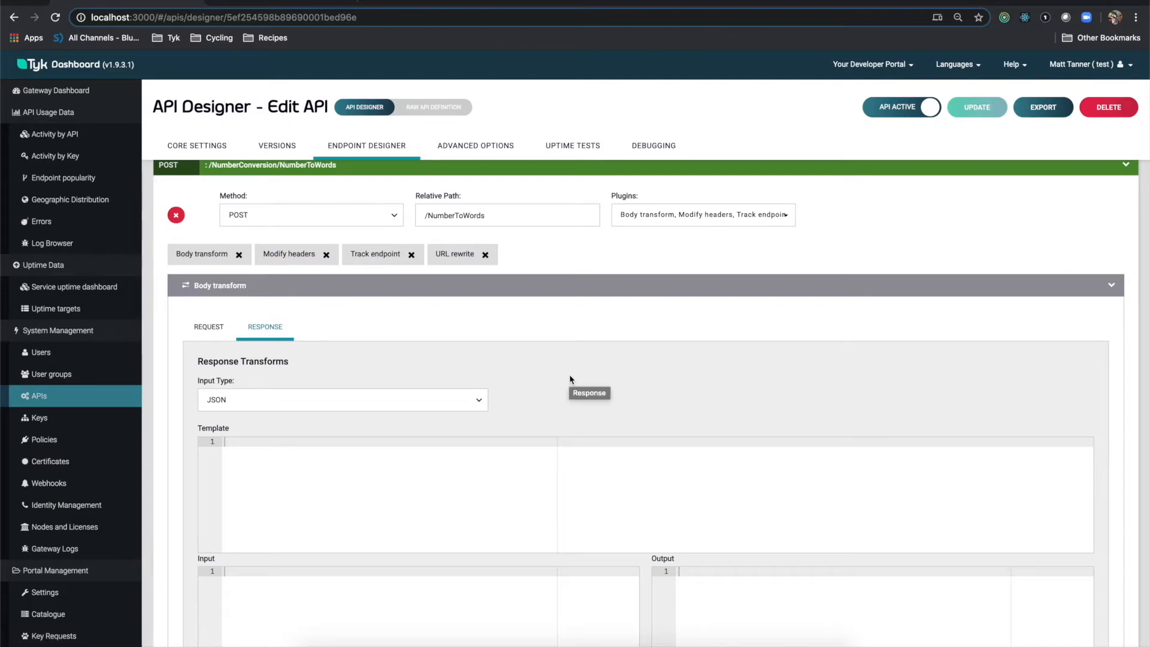
pyautogui.click(342, 399)
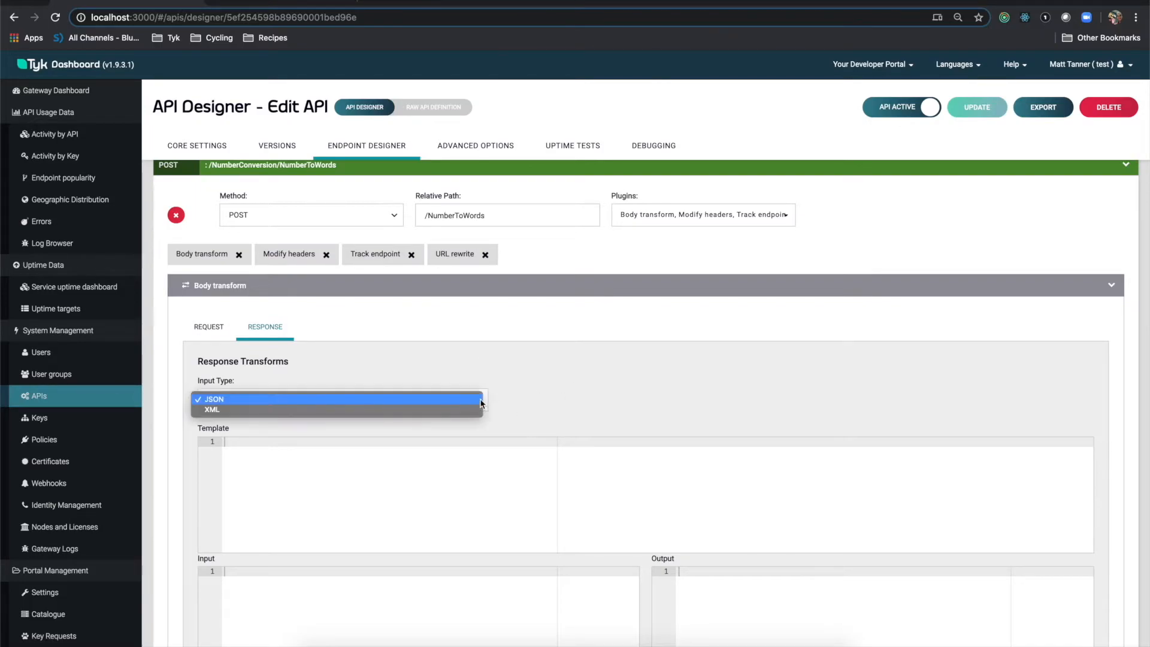
pyautogui.click(212, 410)
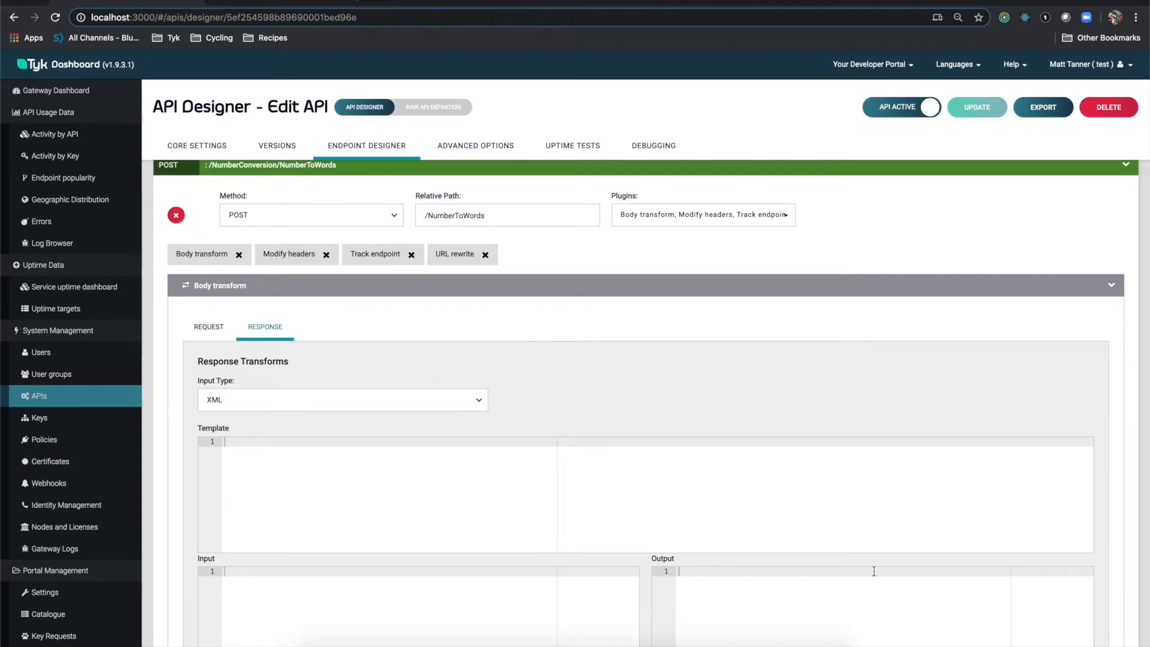
pyautogui.moveTo(703, 569)
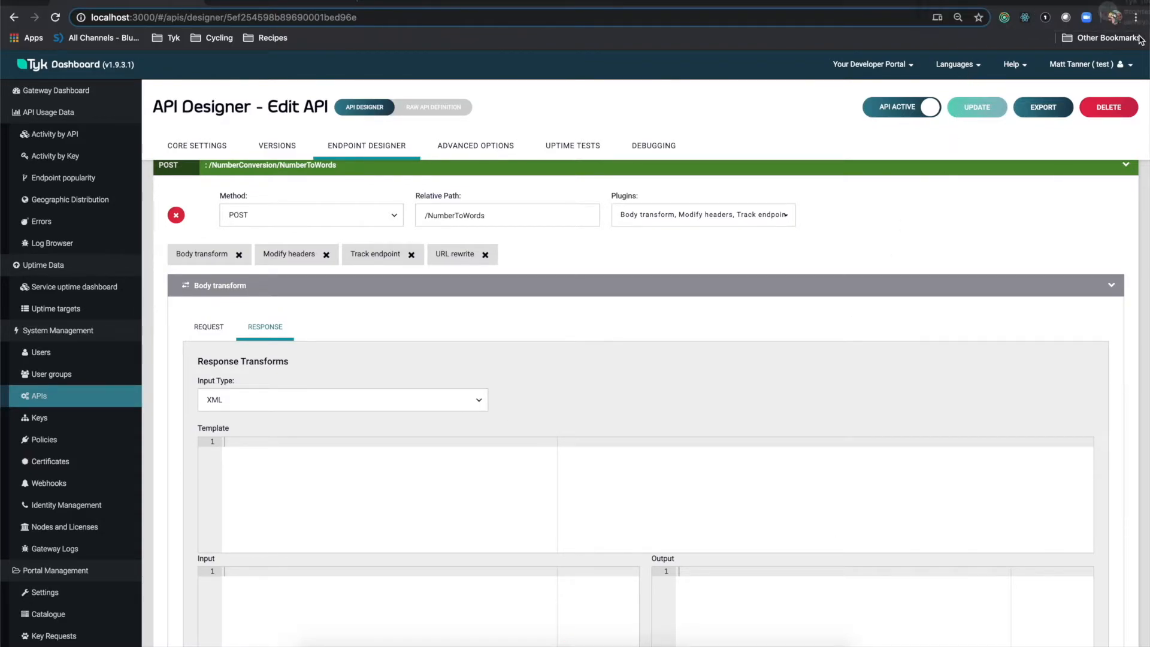
pyautogui.moveTo(741, 333)
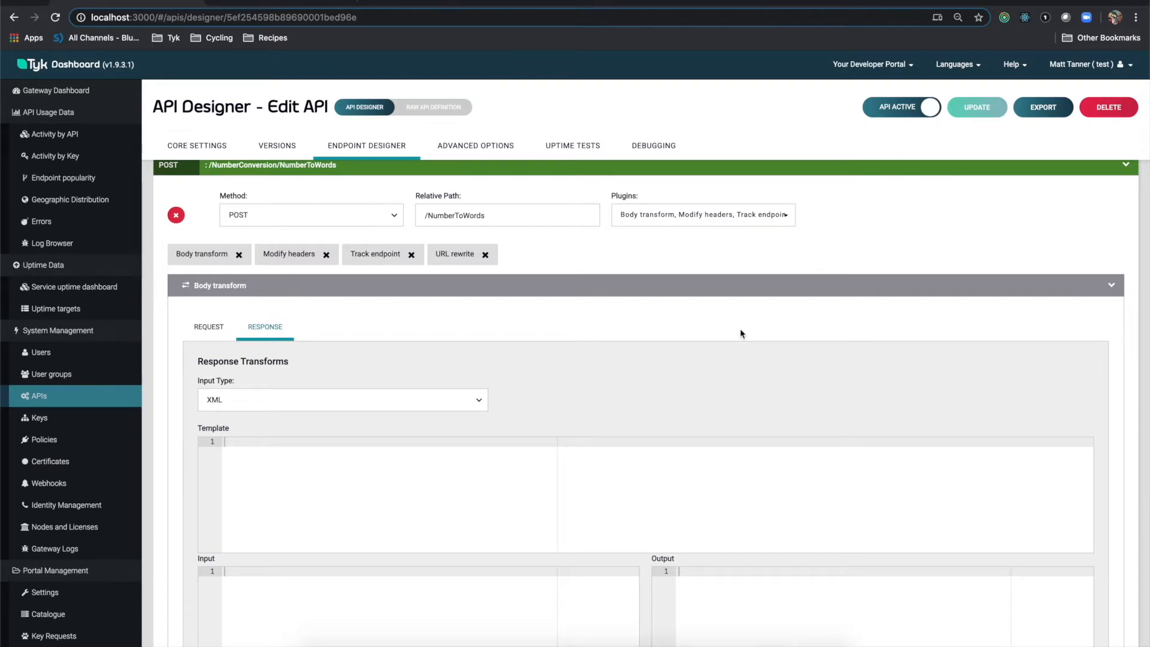
pyautogui.scroll(-3)
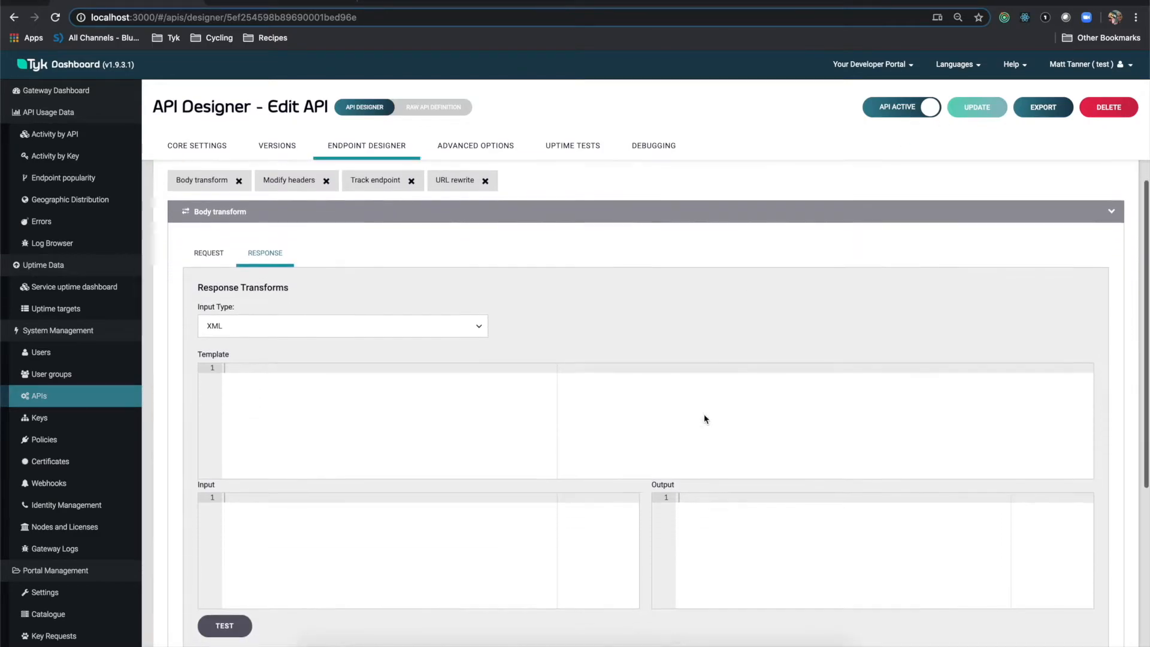
pyautogui.scroll(-3)
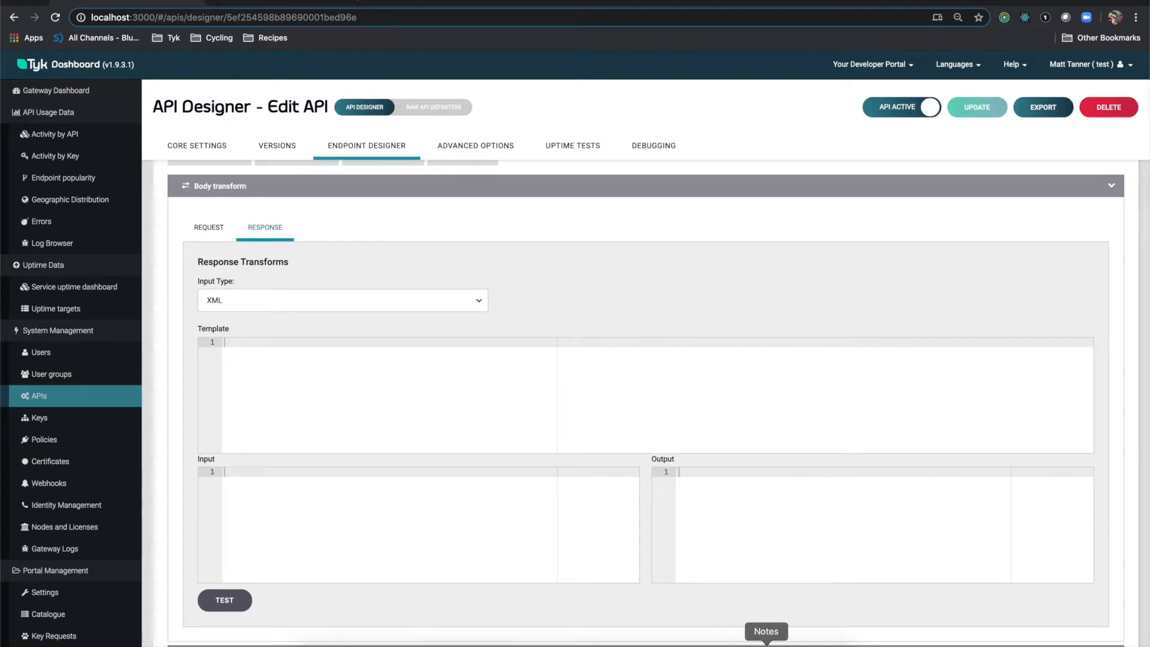
# - Paste the convertedNumber JSON template and the 'thirty five dollars' SOAP response sample from Notes
pyautogui.click(766, 631)
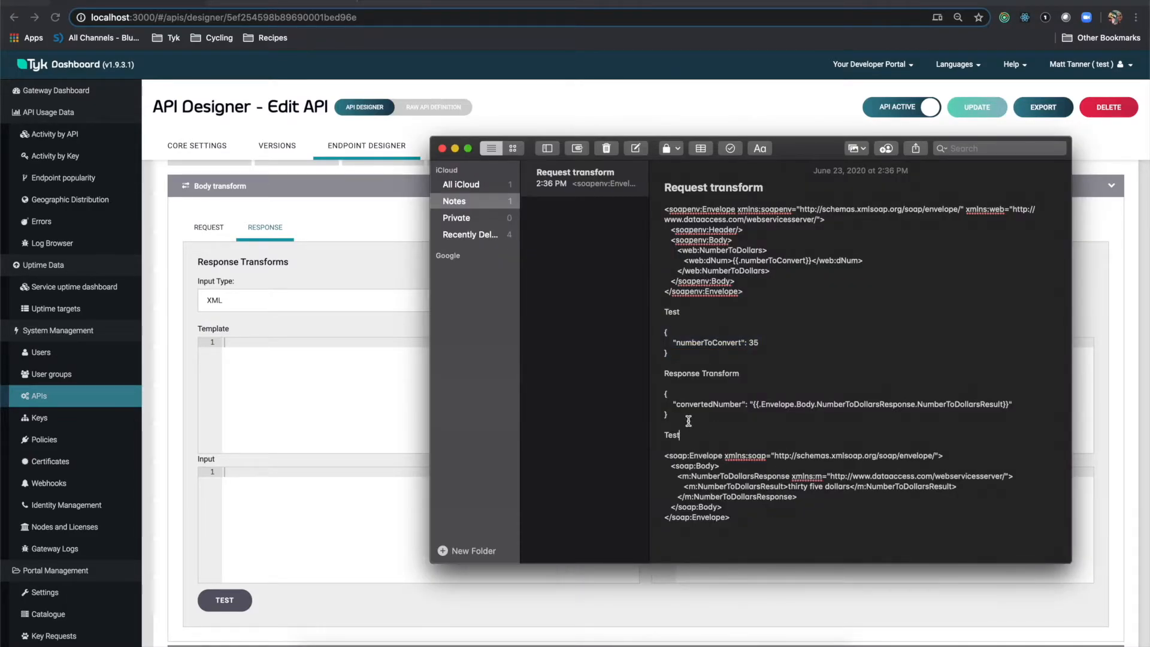
pyautogui.doubleClick(836, 405)
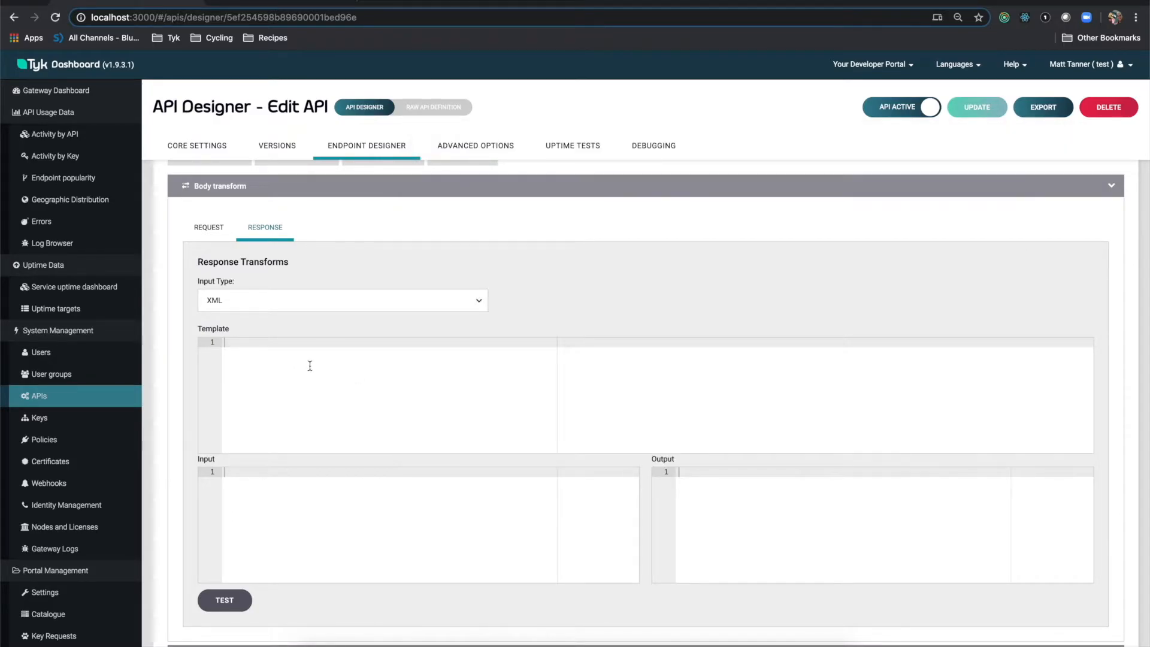
pyautogui.write('{')
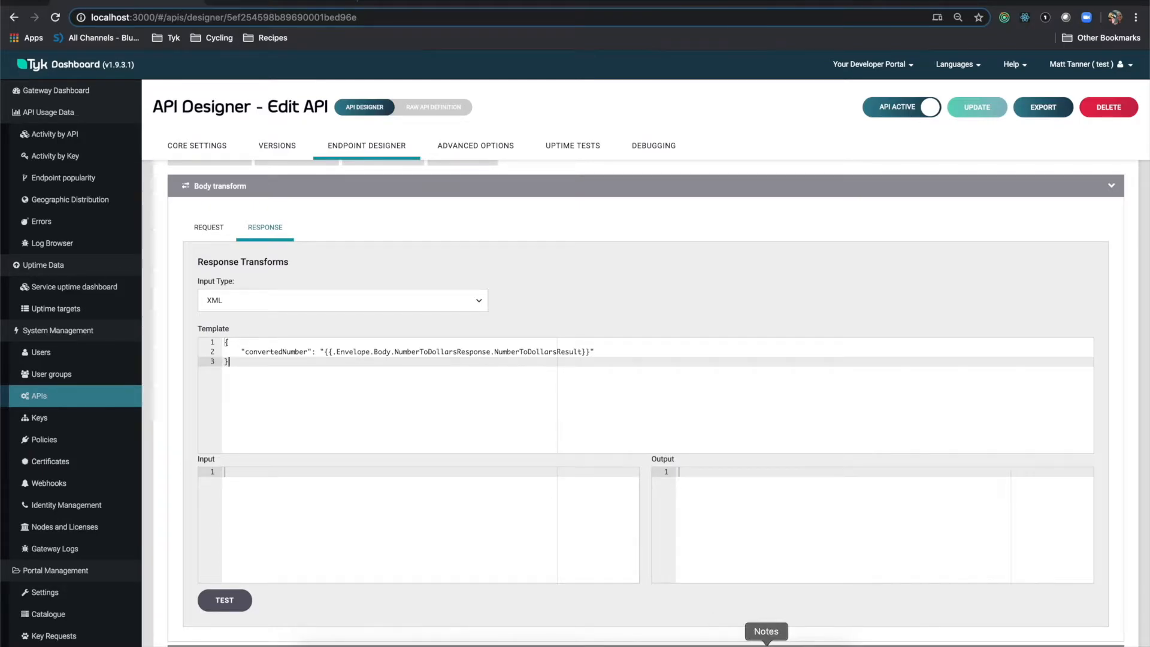
pyautogui.click(765, 630)
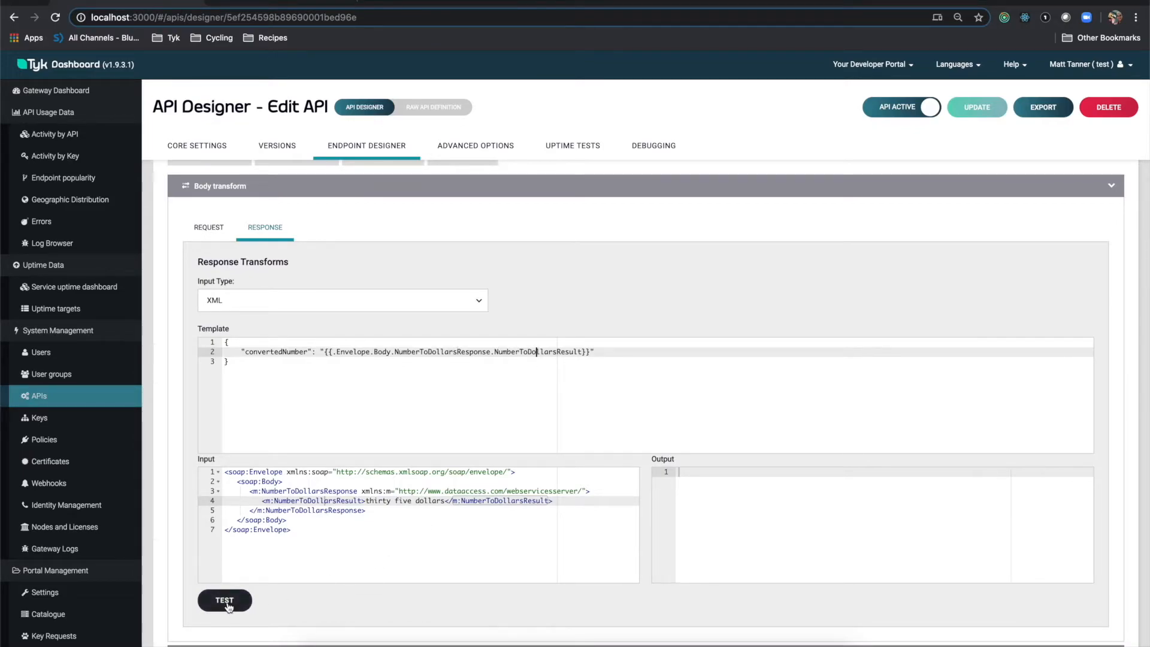
# - Test the response transform, getting convertedNumber 'thirty five dollars', then confirm the API update
pyautogui.click(224, 600)
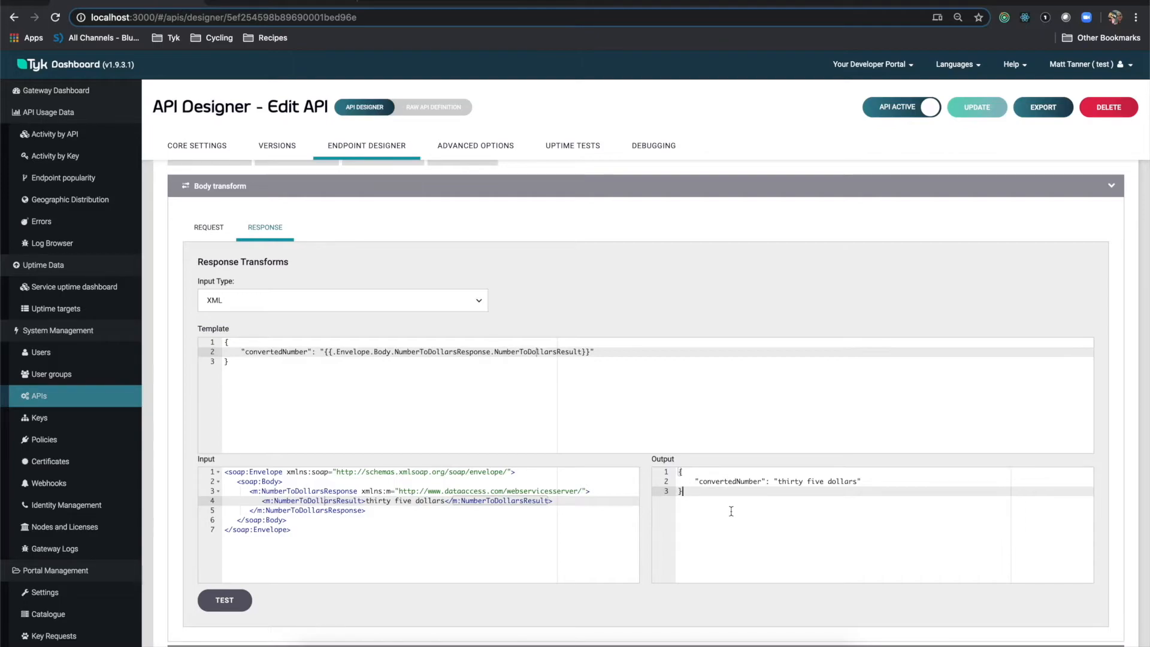
pyautogui.moveTo(1018, 119)
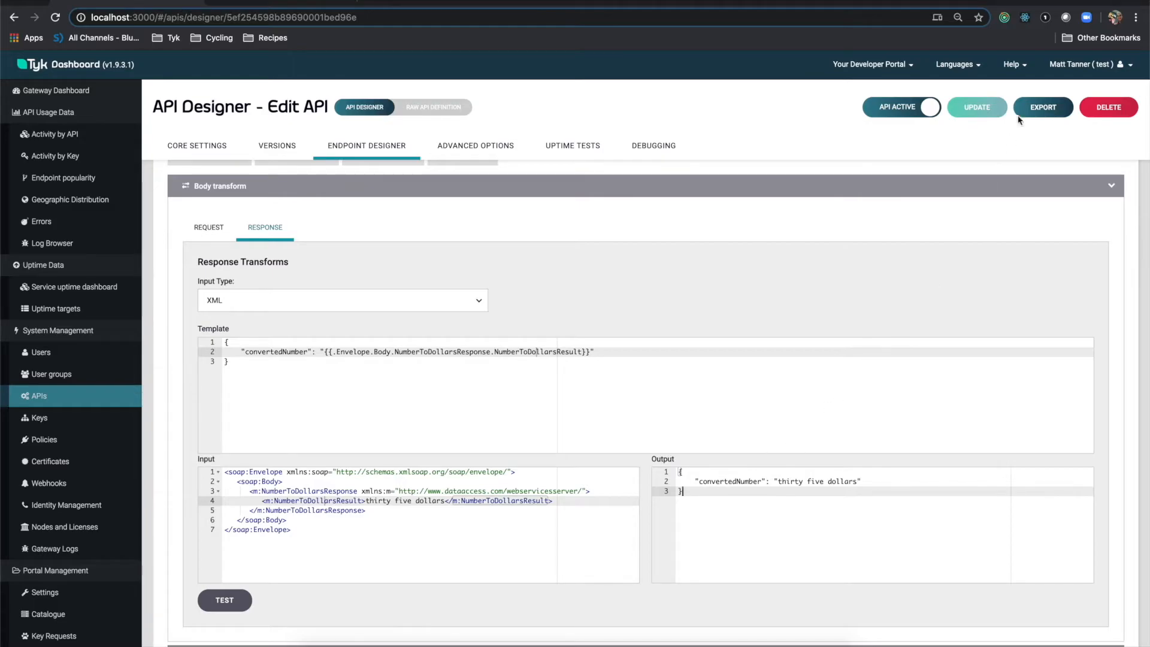
pyautogui.click(977, 108)
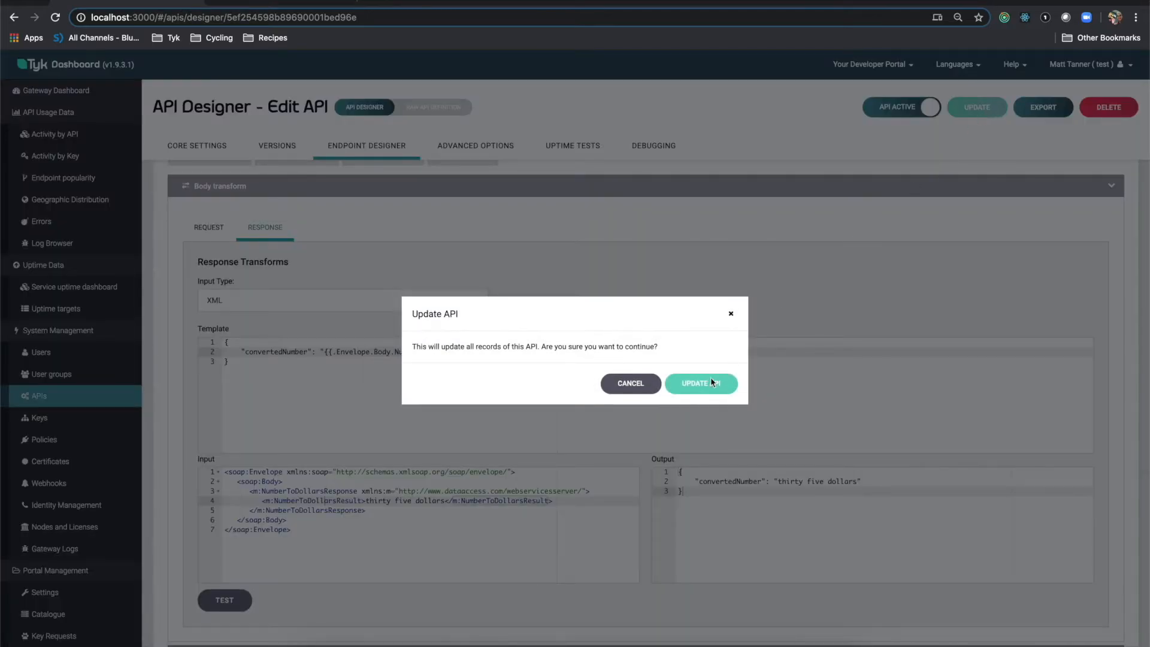
pyautogui.click(700, 383)
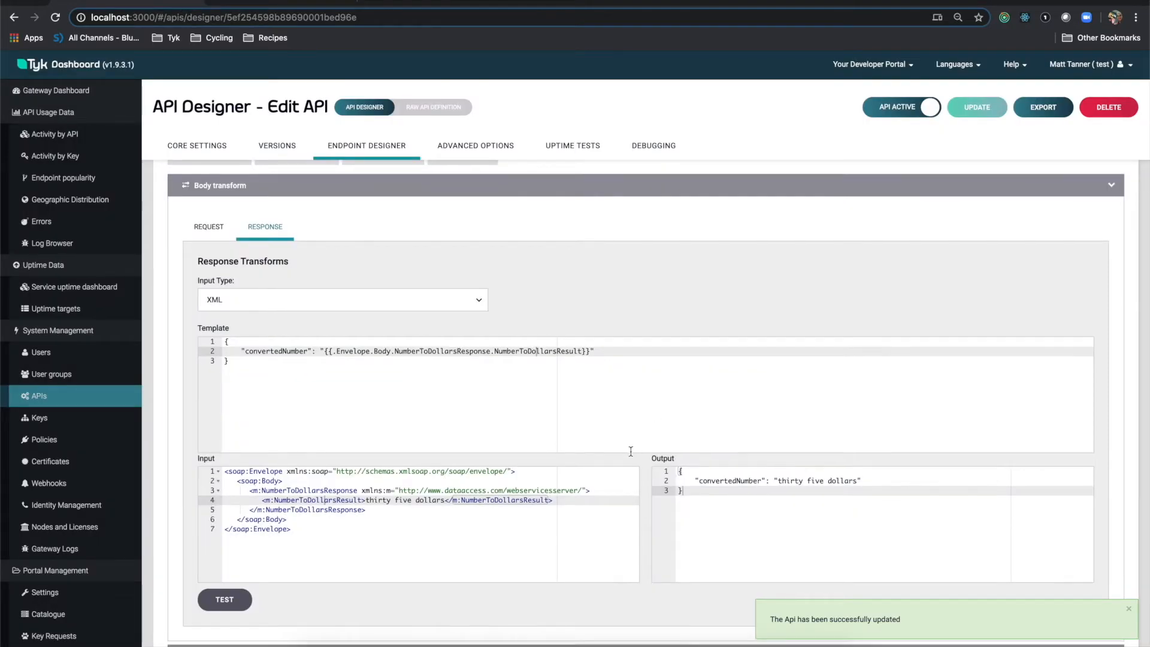
# - Add a Content-Type: text/xml request header in the Modify headers settings
pyautogui.scroll(-3)
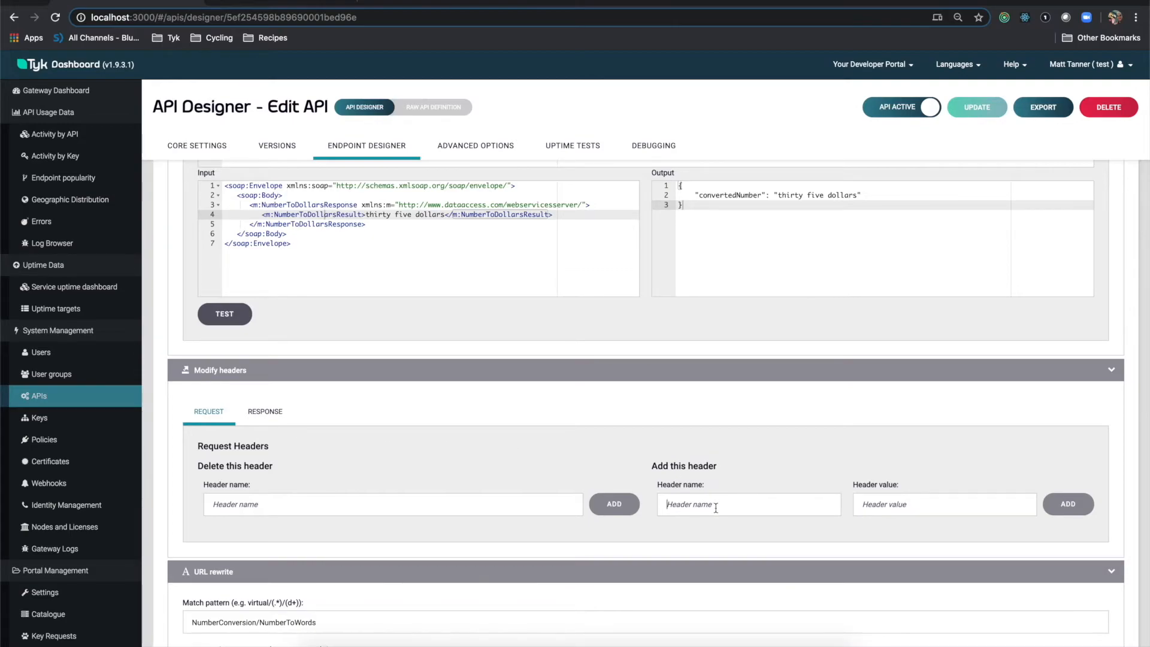
pyautogui.write('Content-Typ')
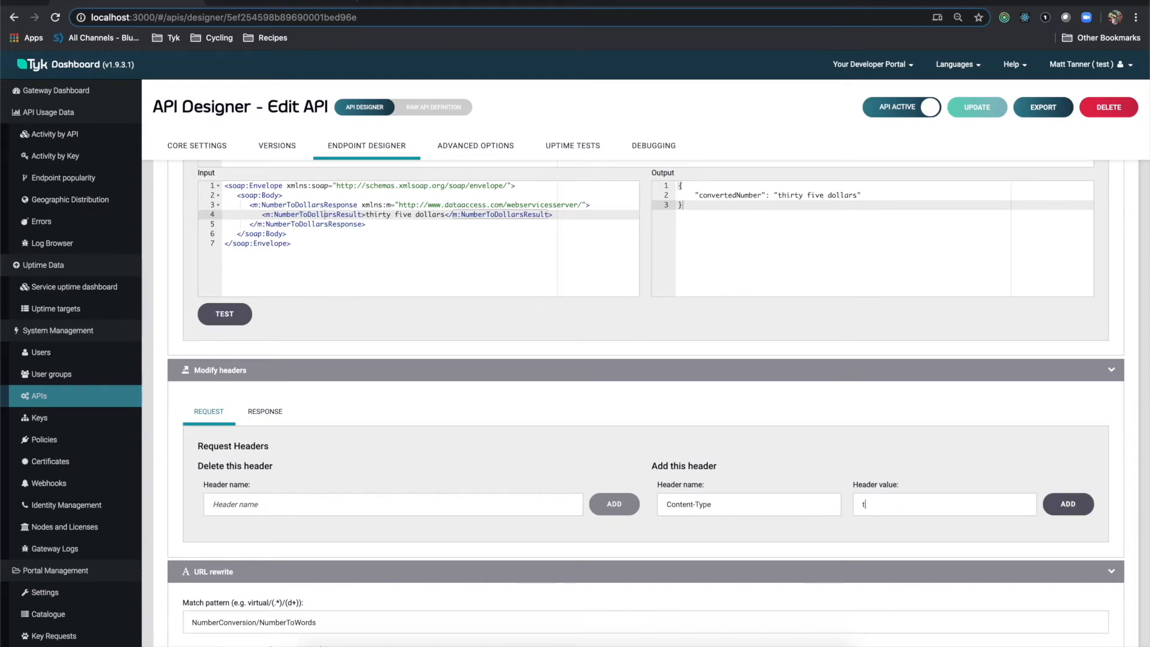
pyautogui.write('ext/')
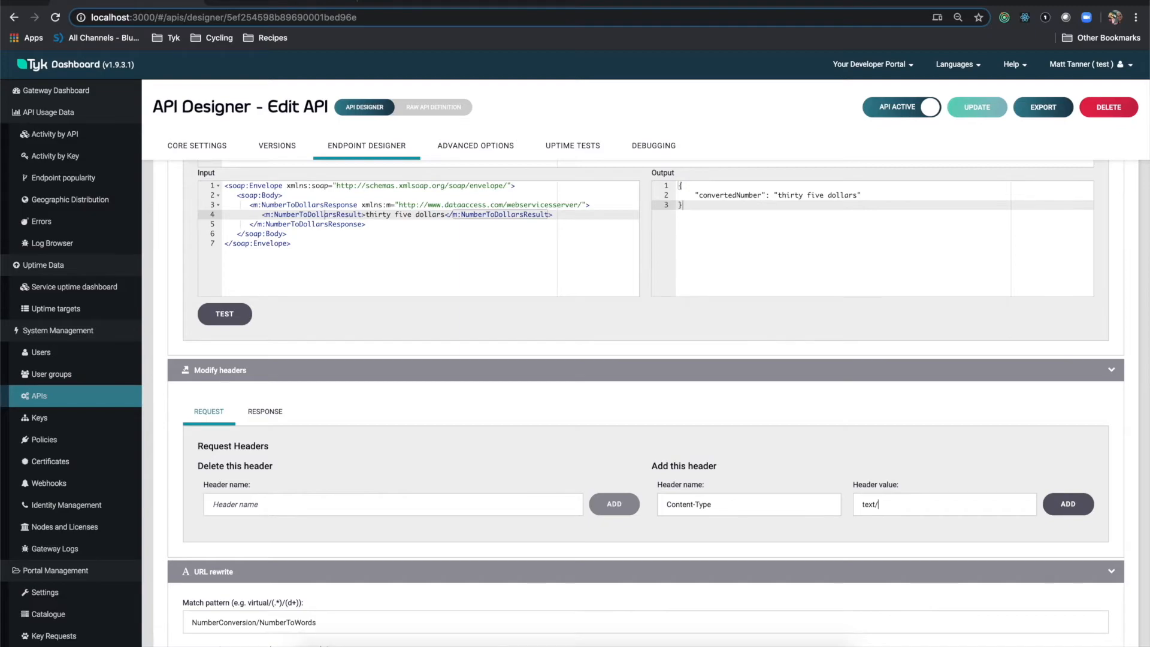
pyautogui.write('xml')
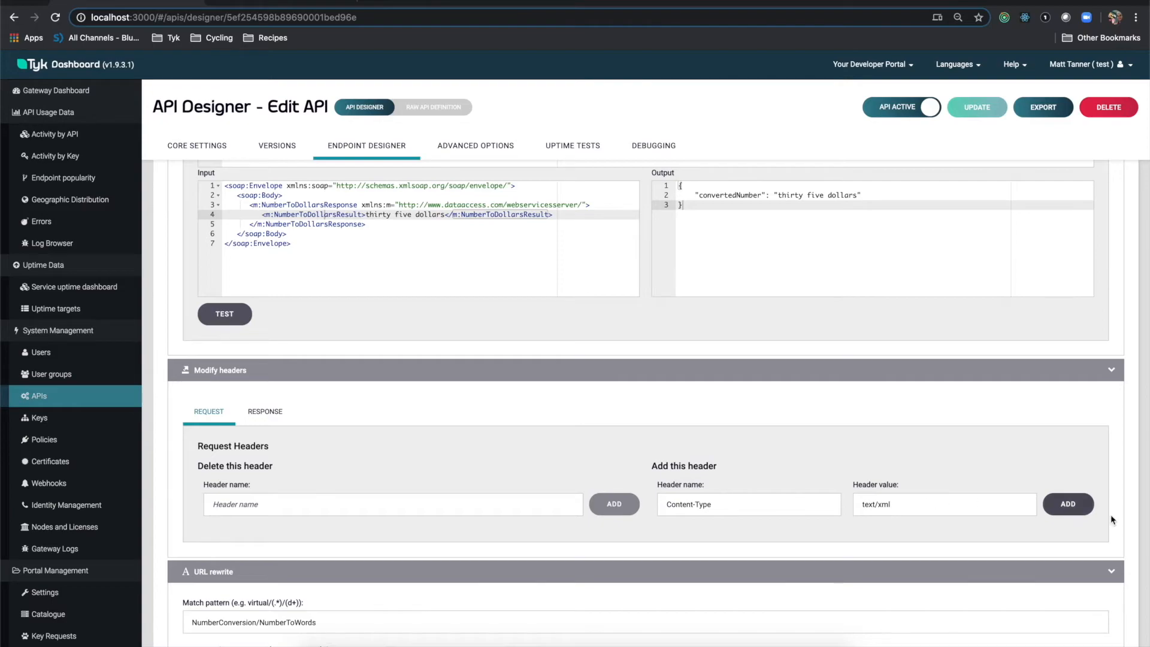
pyautogui.click(1068, 504)
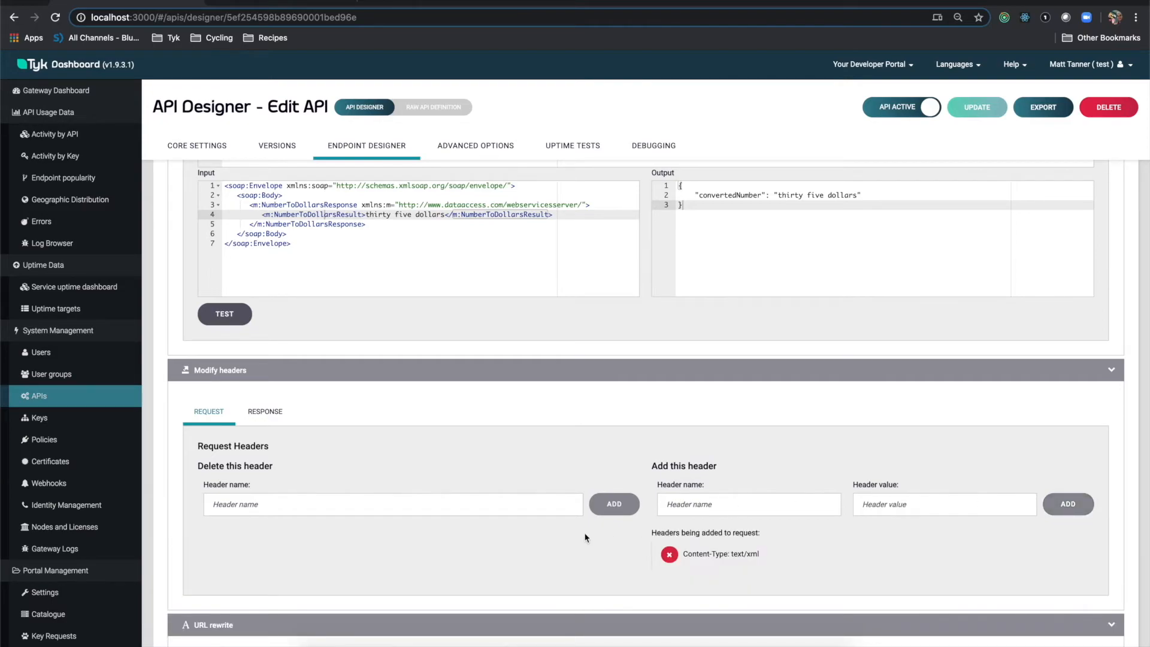
# - Add a Content-Type: application/json response header to the endpoint
pyautogui.click(264, 412)
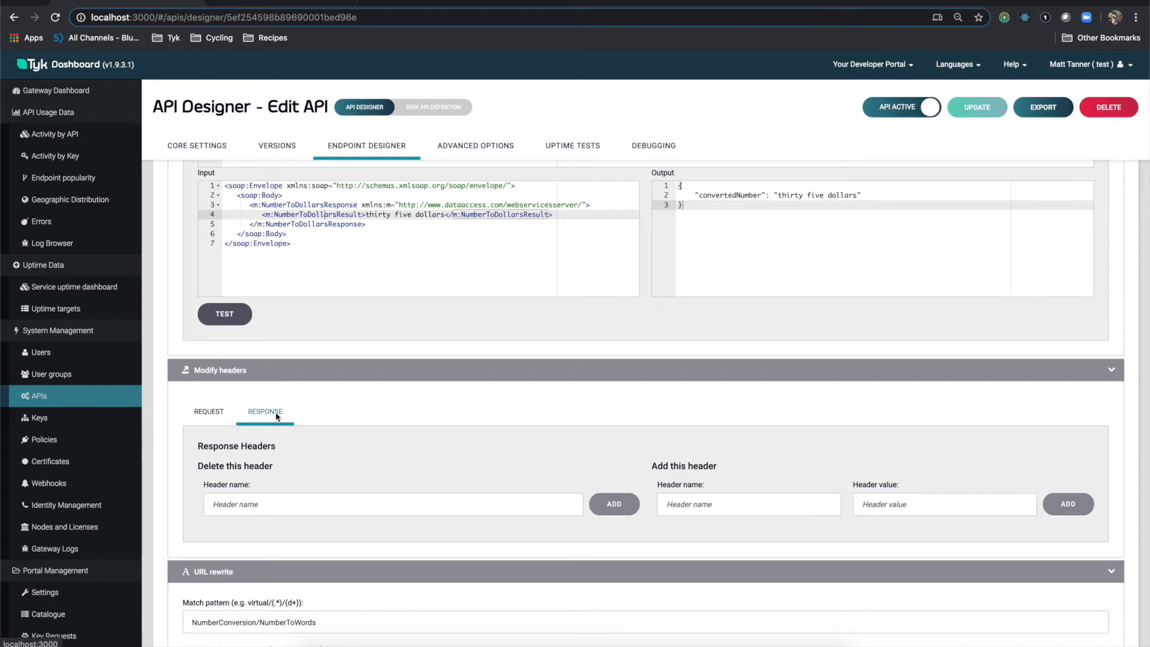
pyautogui.moveTo(614, 504)
pyautogui.write('Content-Typ')
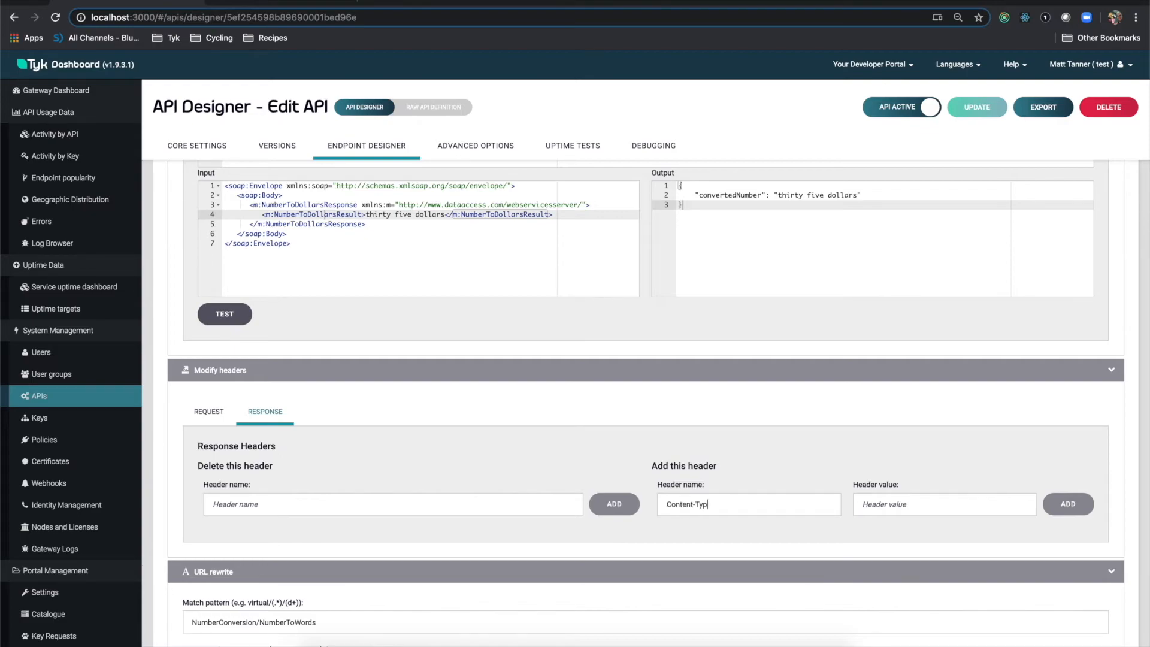
pyautogui.write('ap')
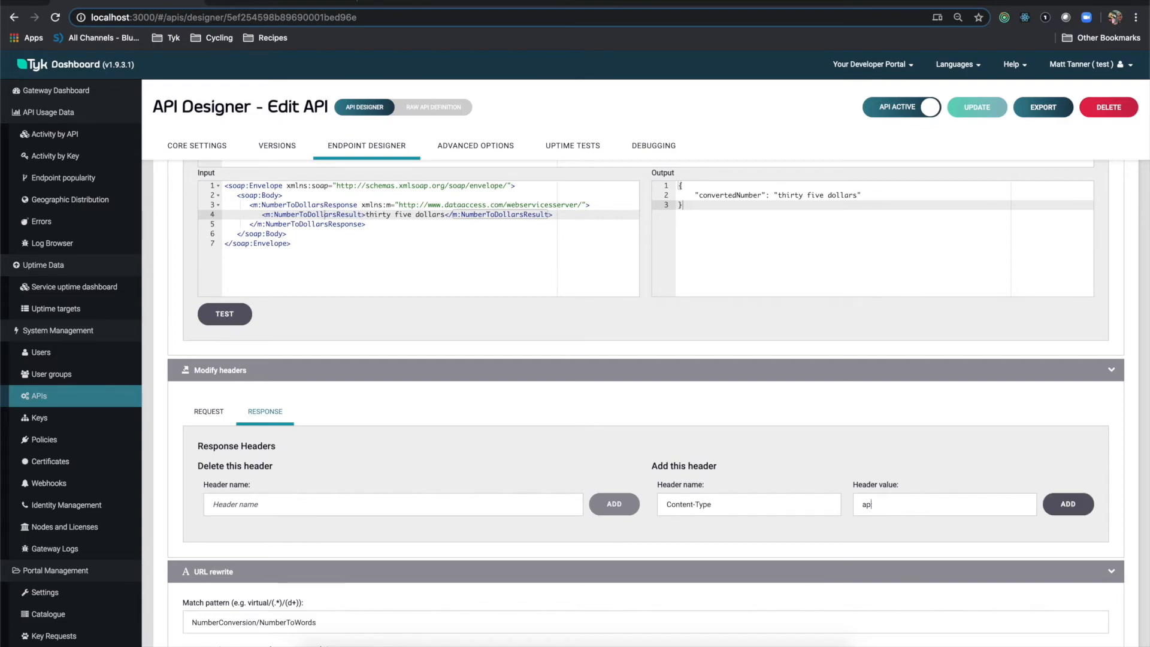
pyautogui.write('plication/')
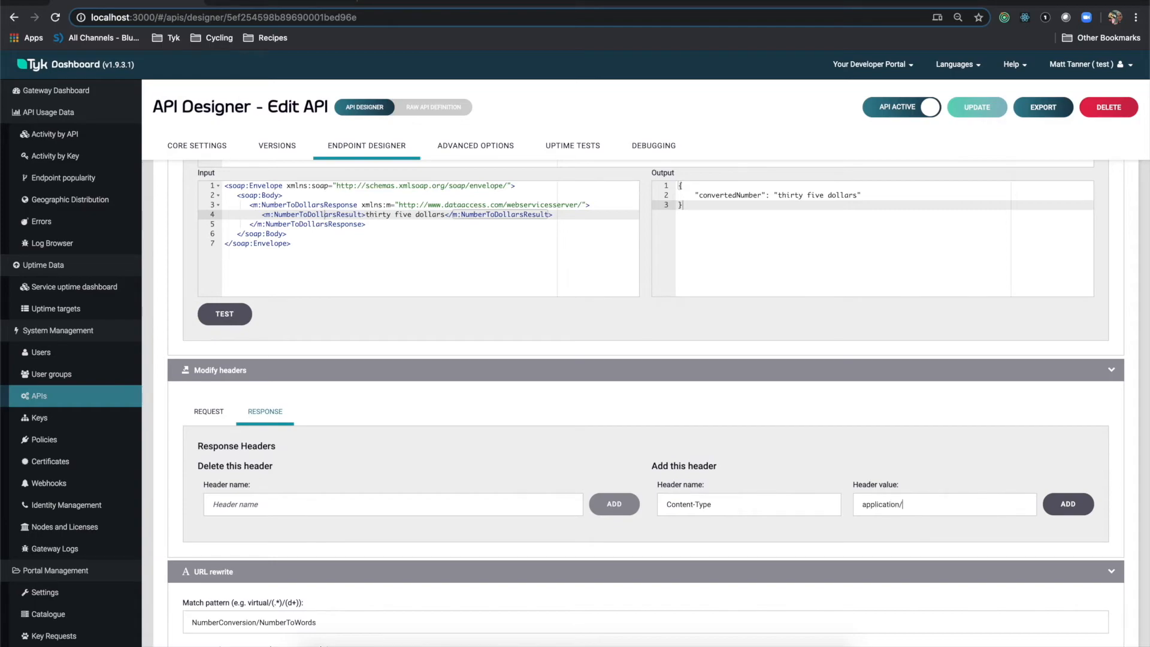
pyautogui.write('json')
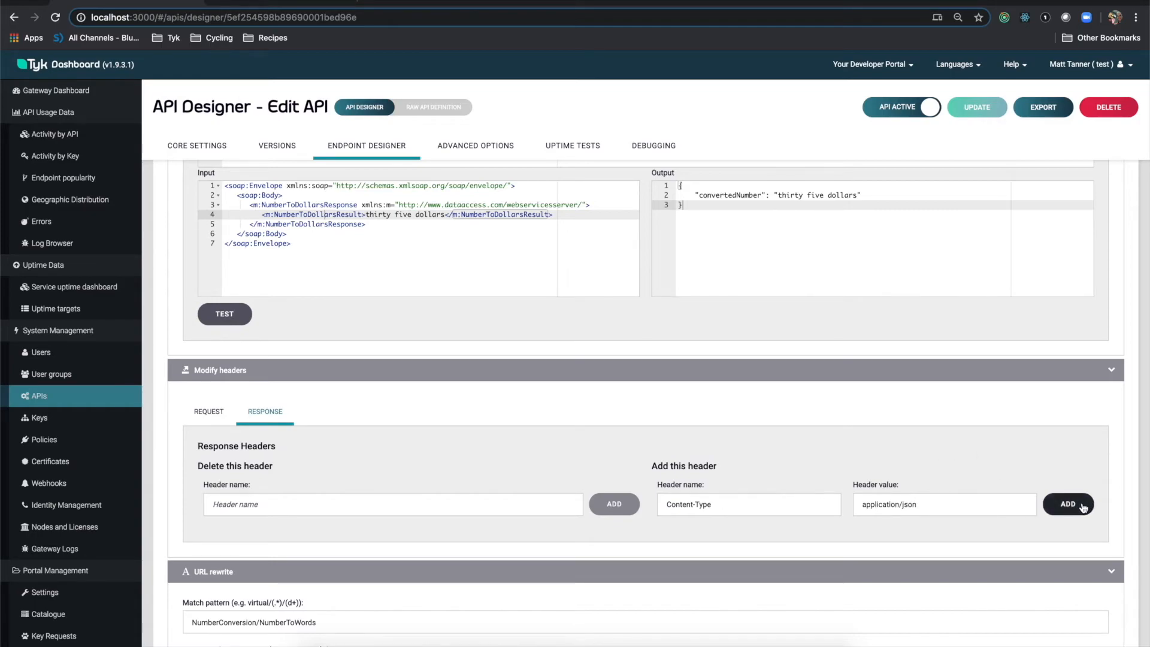
pyautogui.click(1068, 504)
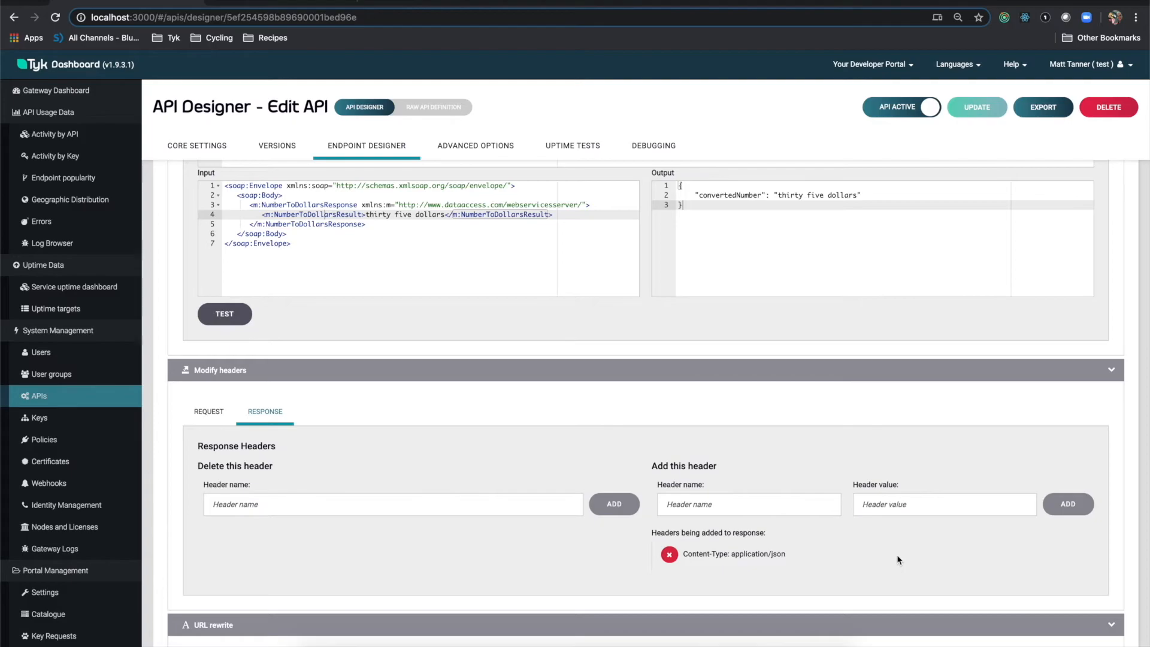
pyautogui.moveTo(898, 560)
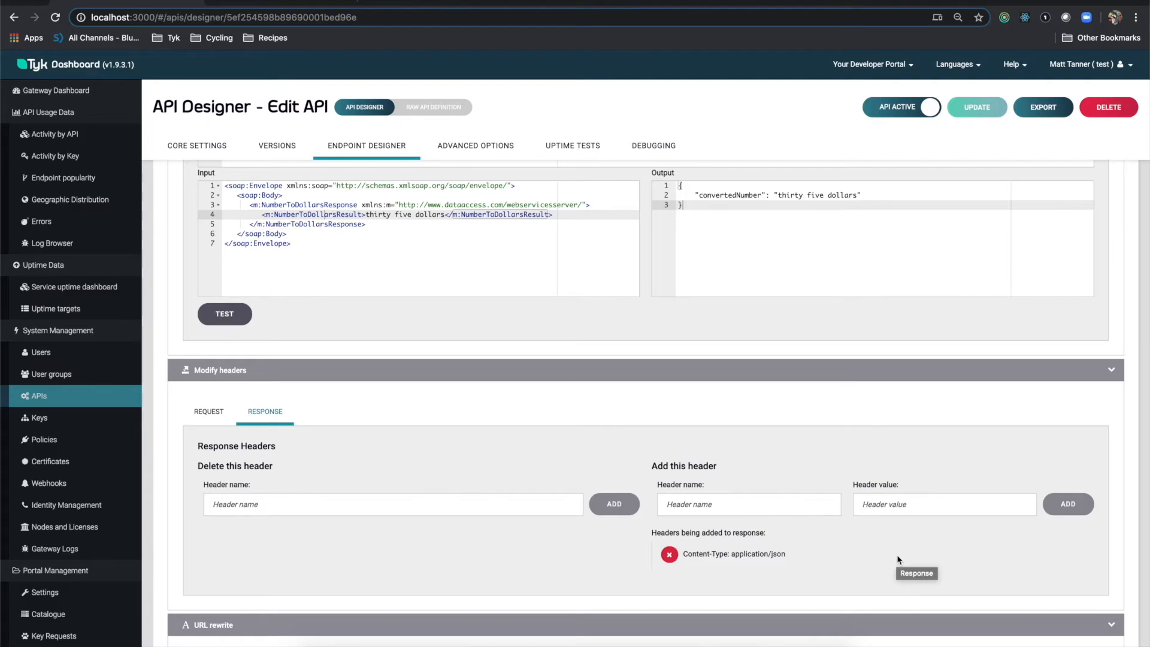
# - Update the API and confirm saving the changes
pyautogui.scroll(3)
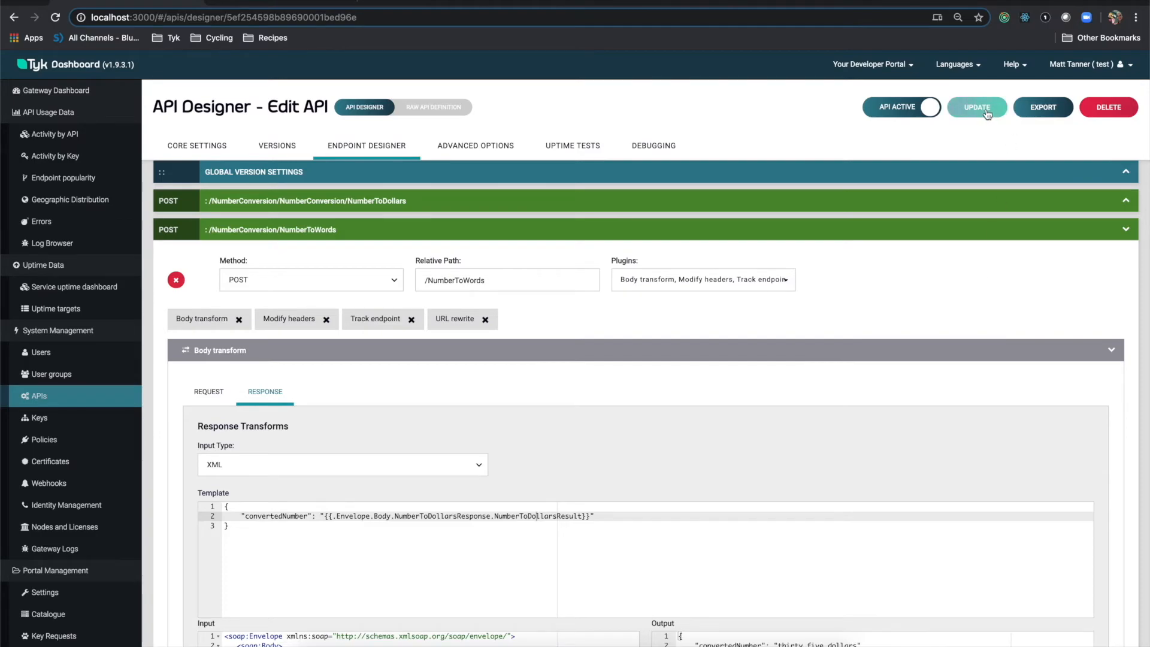
pyautogui.click(977, 107)
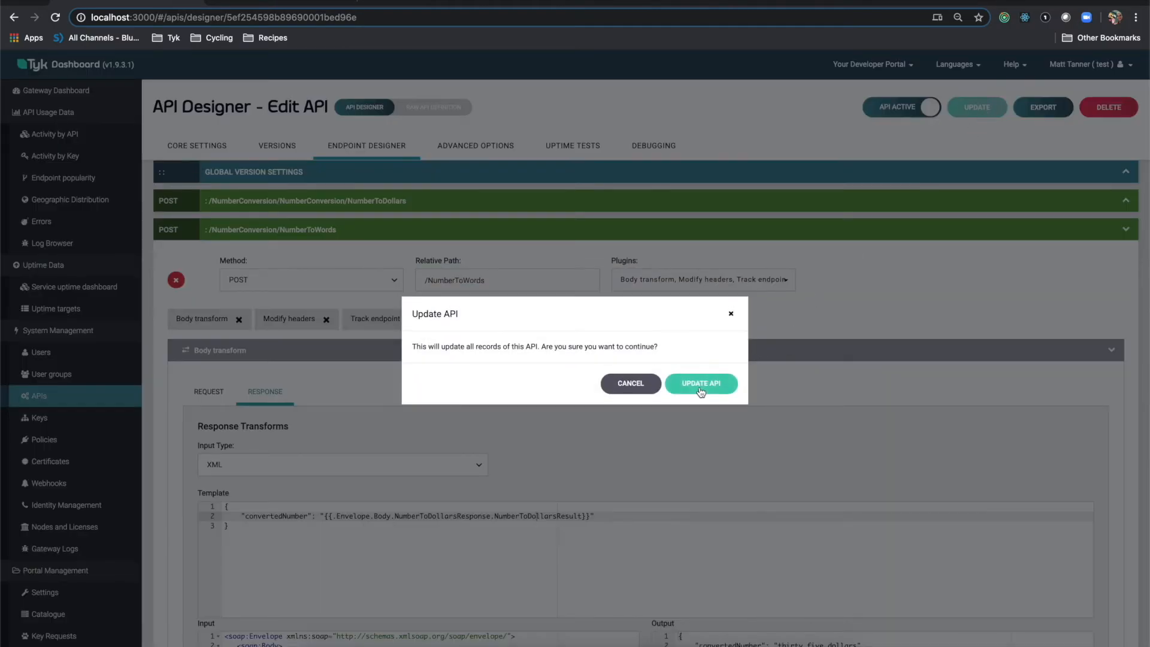
pyautogui.click(701, 383)
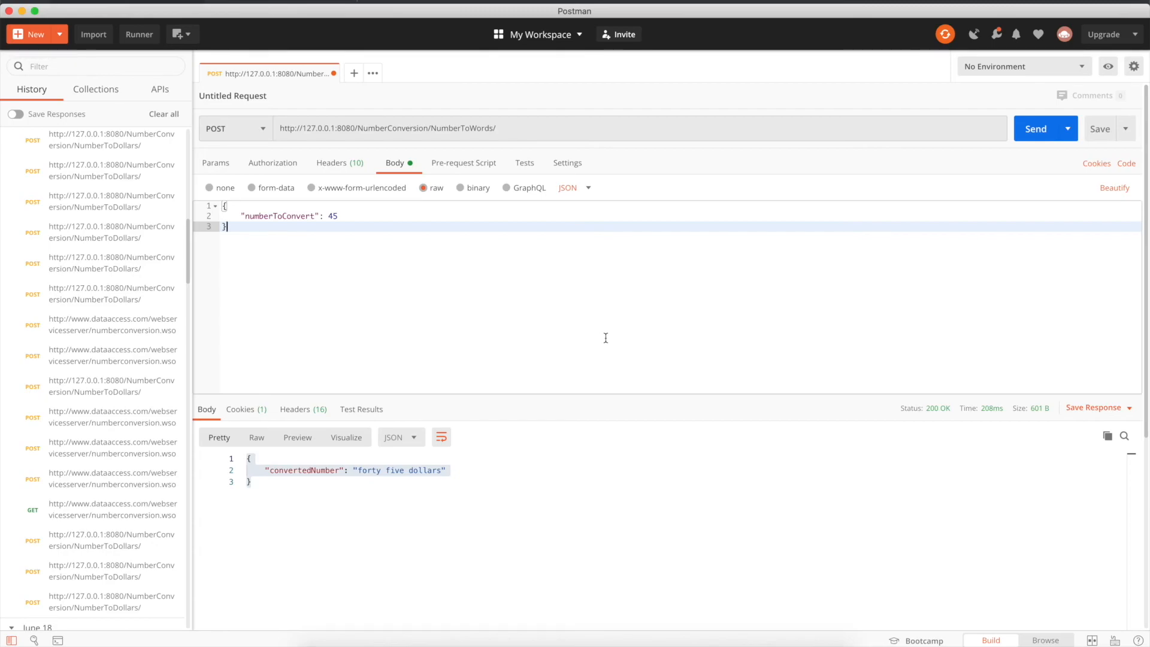
pyautogui.moveTo(380, 240)
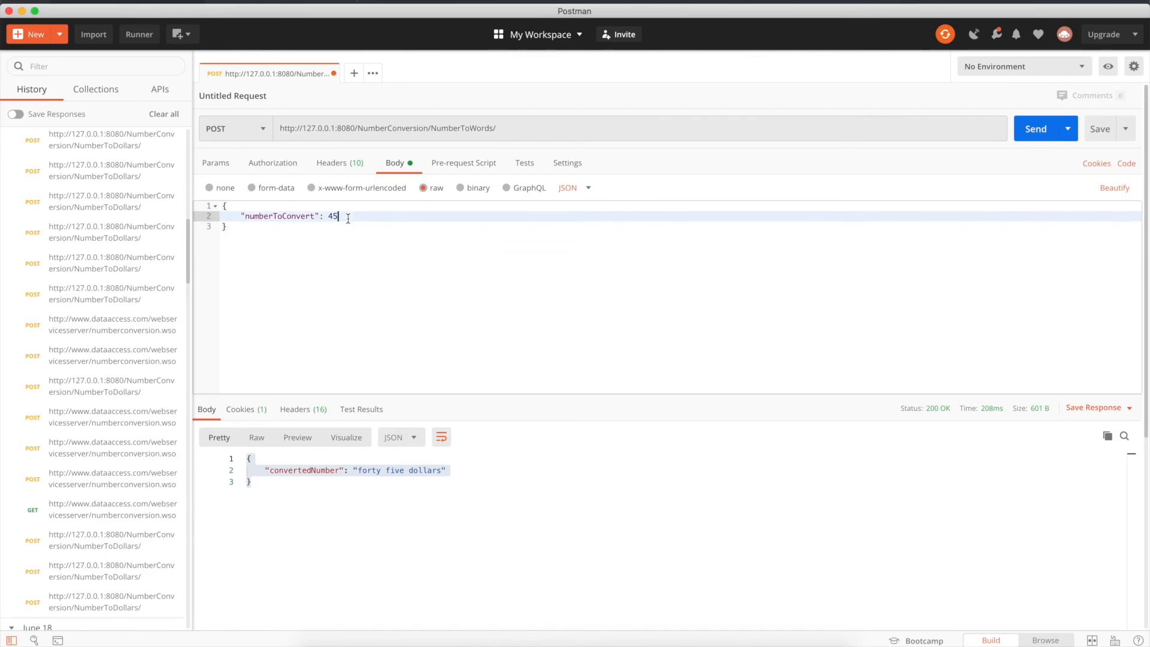
# - Change numberToConvert from 45 to 35 in the JSON body and send the request
pyautogui.press('Backspace')
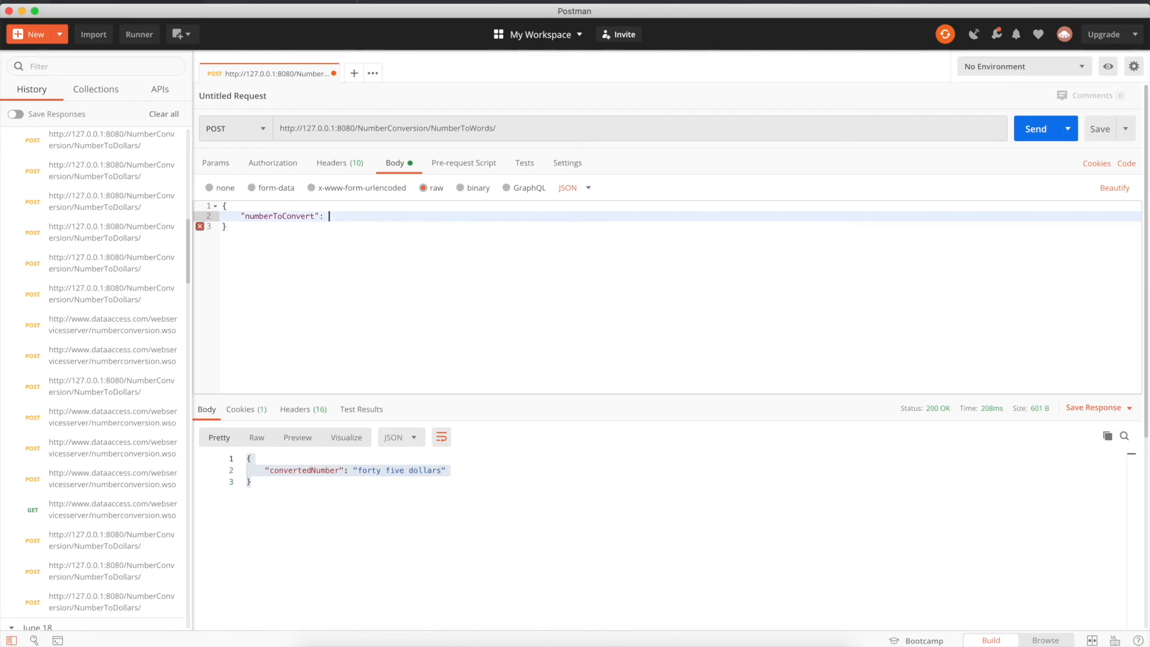
pyautogui.write('35')
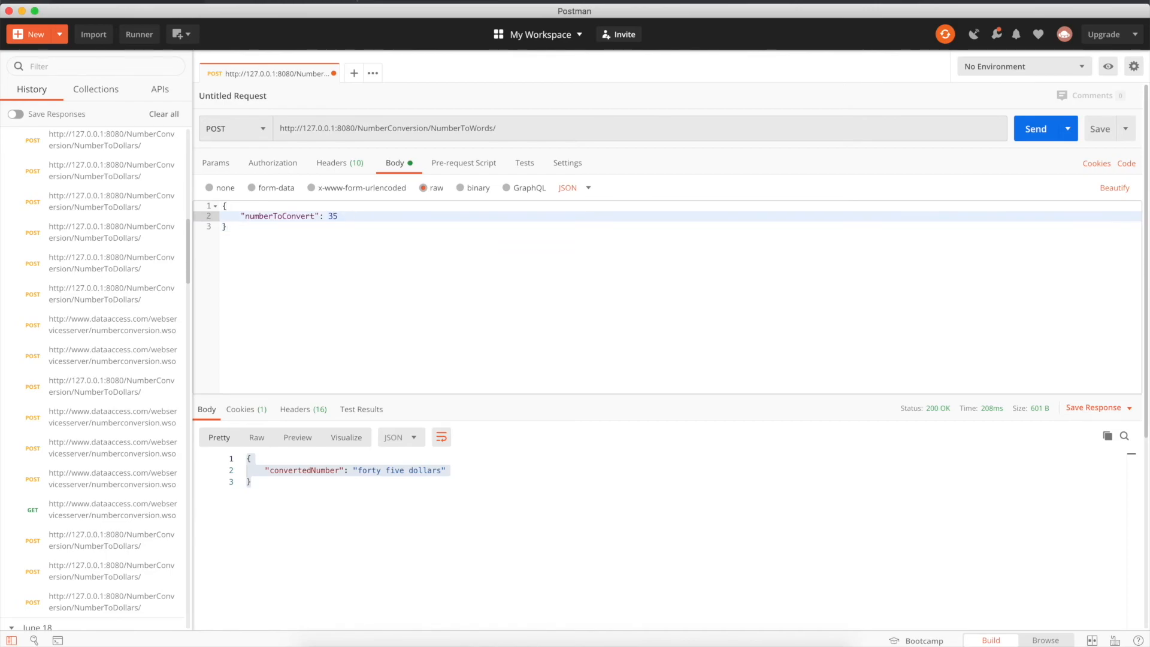
pyautogui.moveTo(552, 221)
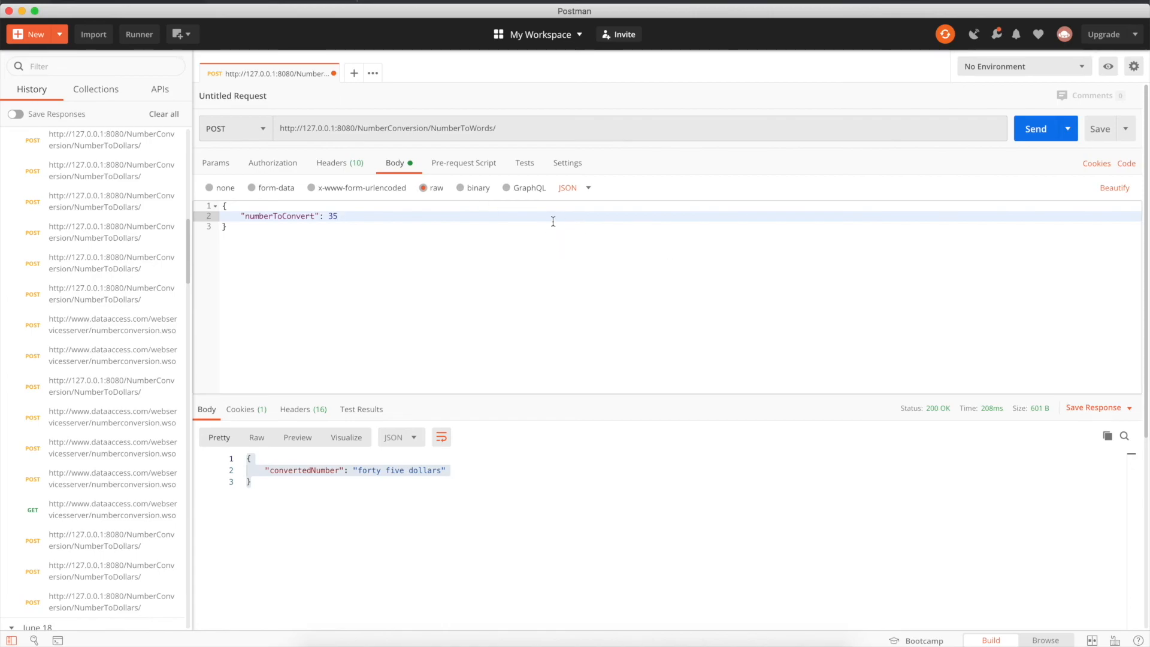
pyautogui.moveTo(617, 255)
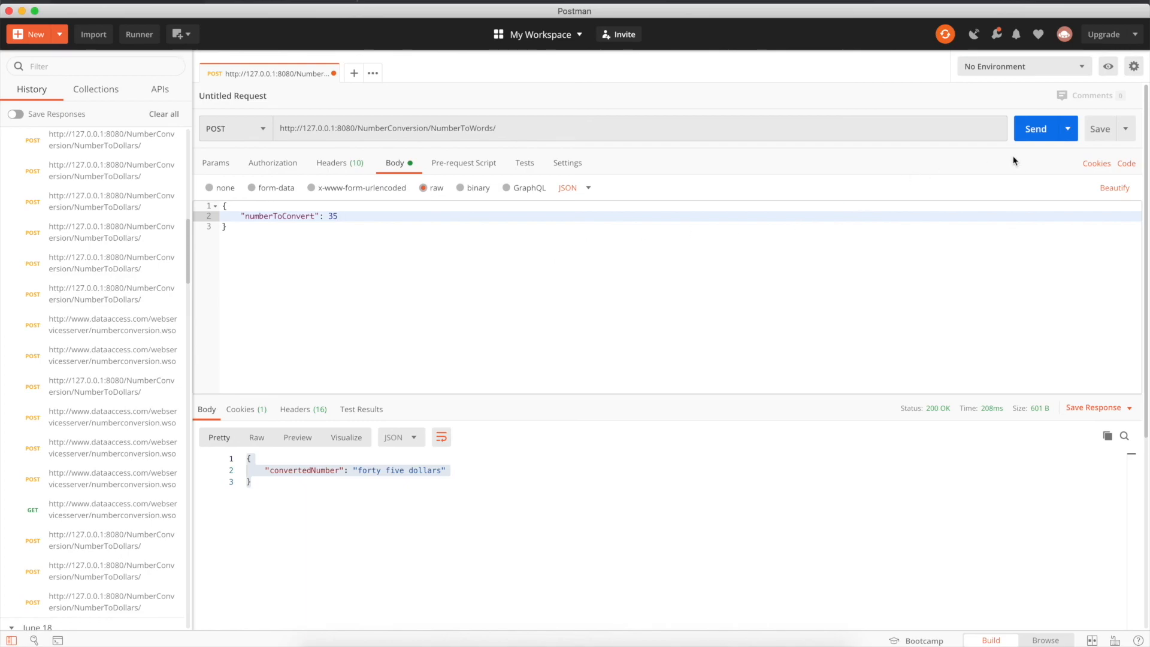
pyautogui.moveTo(1036, 128)
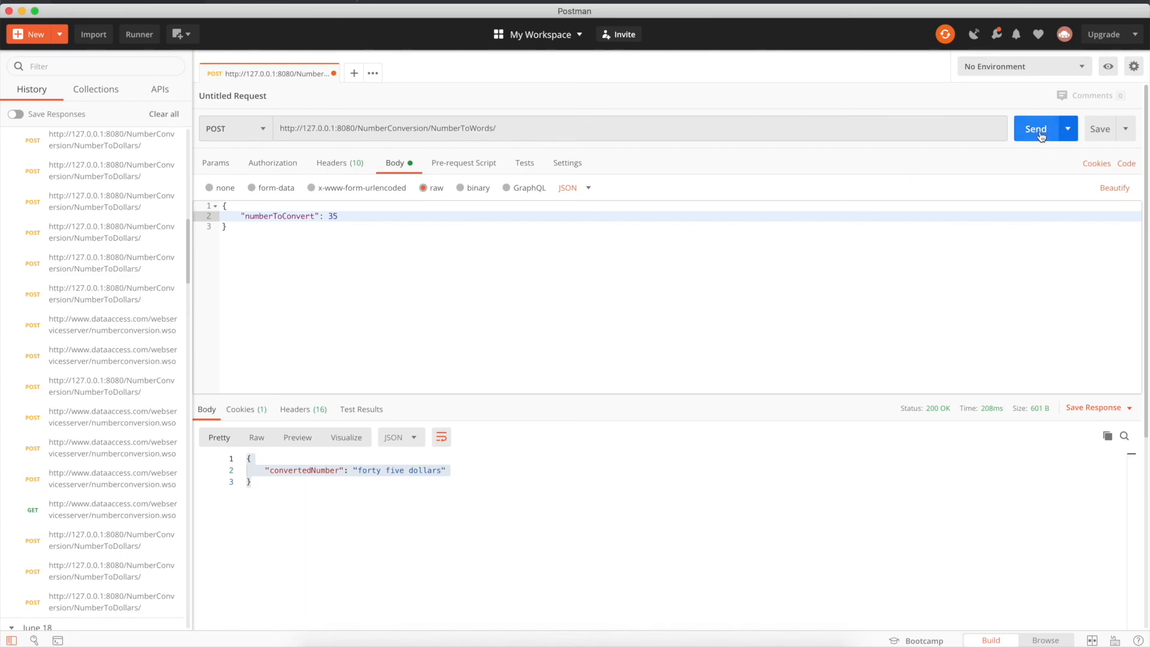
pyautogui.click(1036, 128)
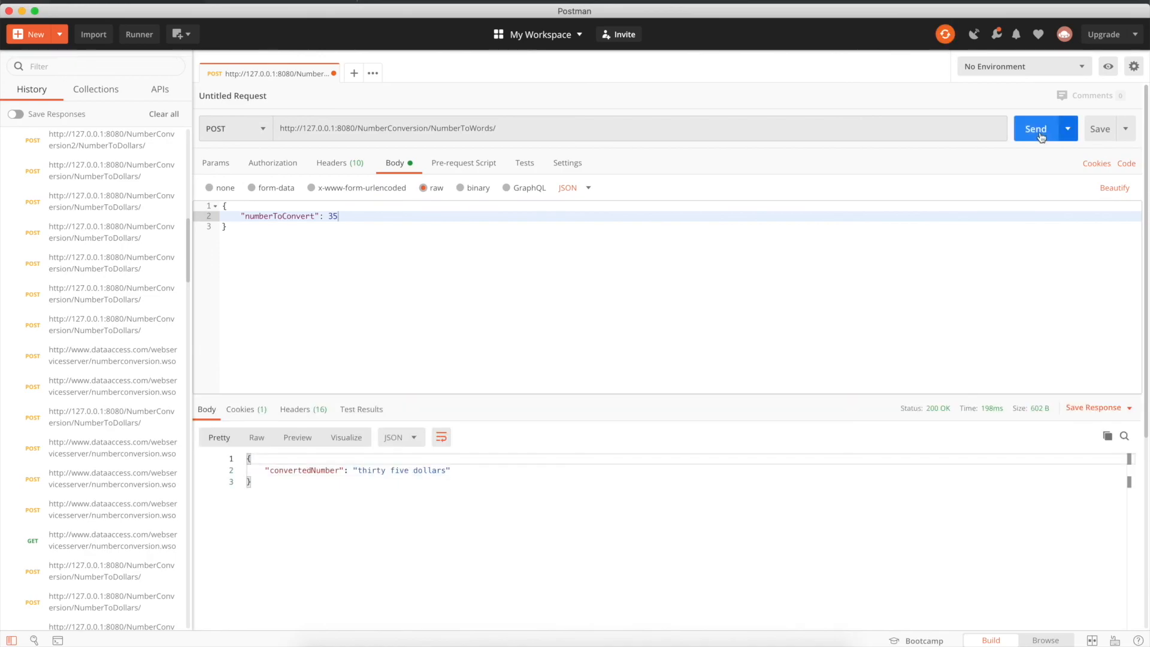
pyautogui.moveTo(375, 372)
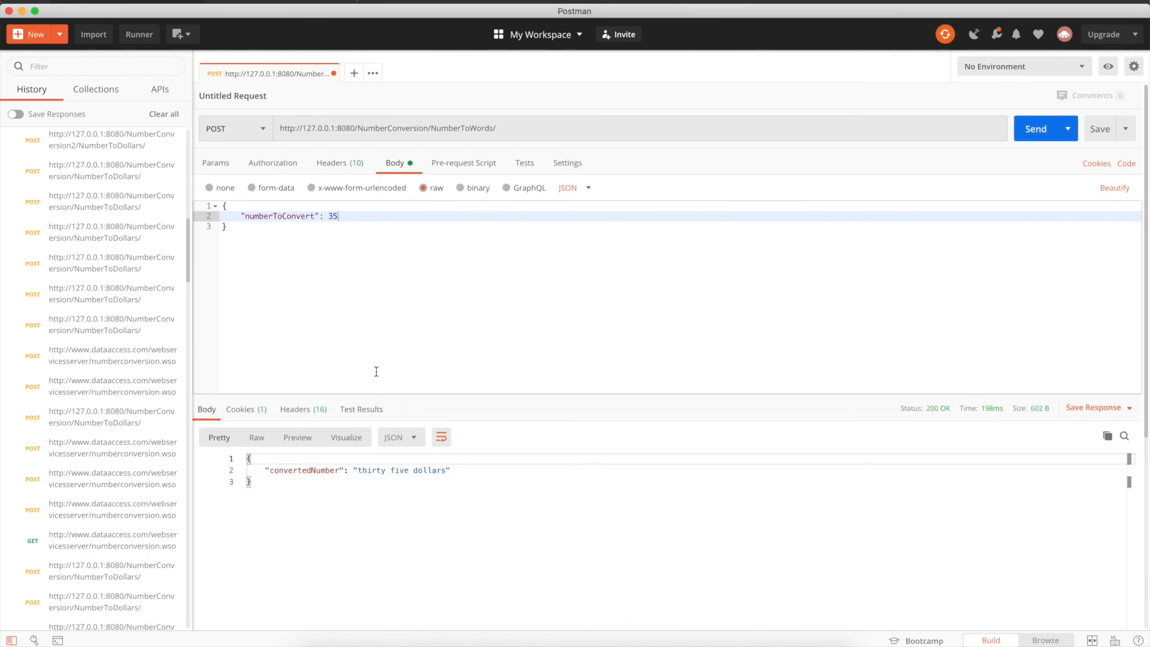
pyautogui.moveTo(345, 217)
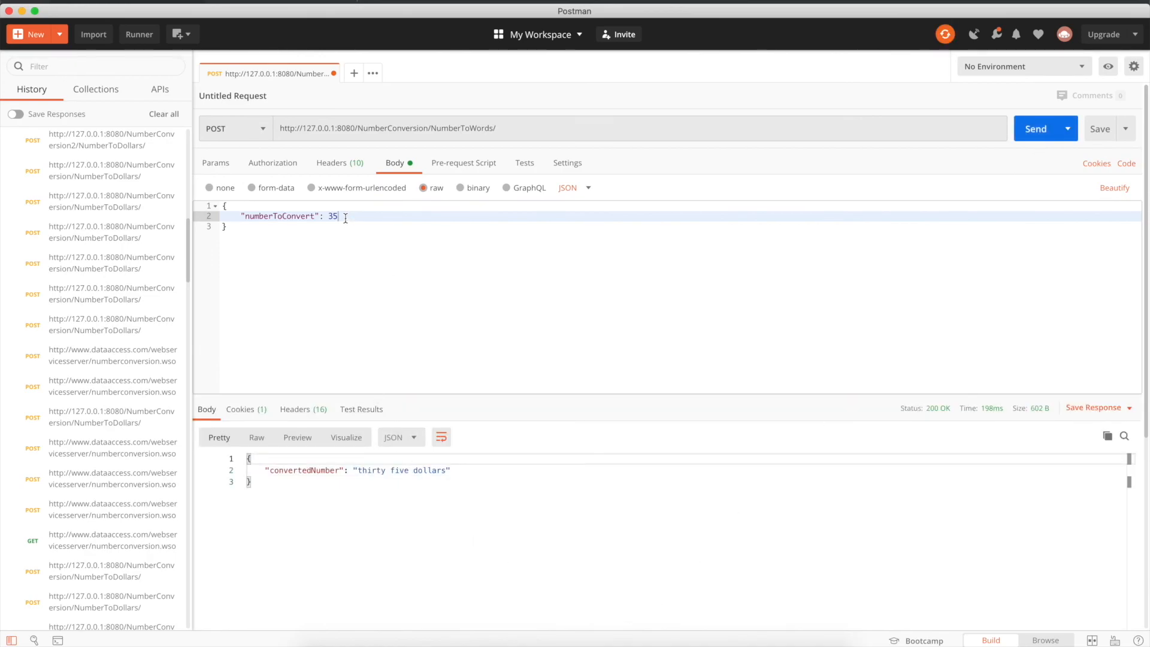